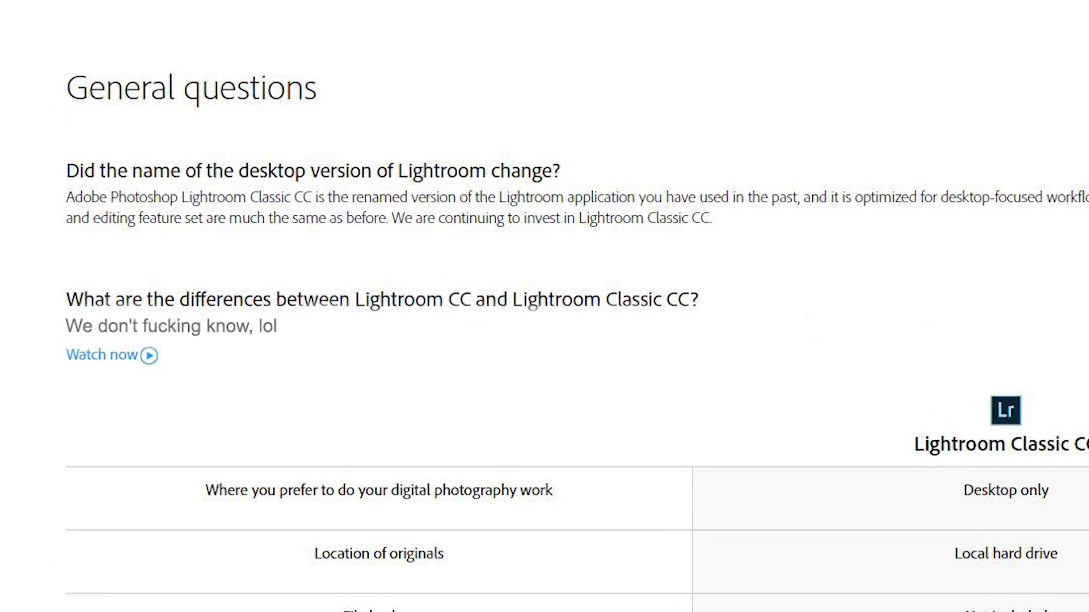
- Scroll through The Phoblographer's Lightroom Classic CC 8 review article
{"action": "scroll", "scroll_direction": "up", "scroll_amount": 3}
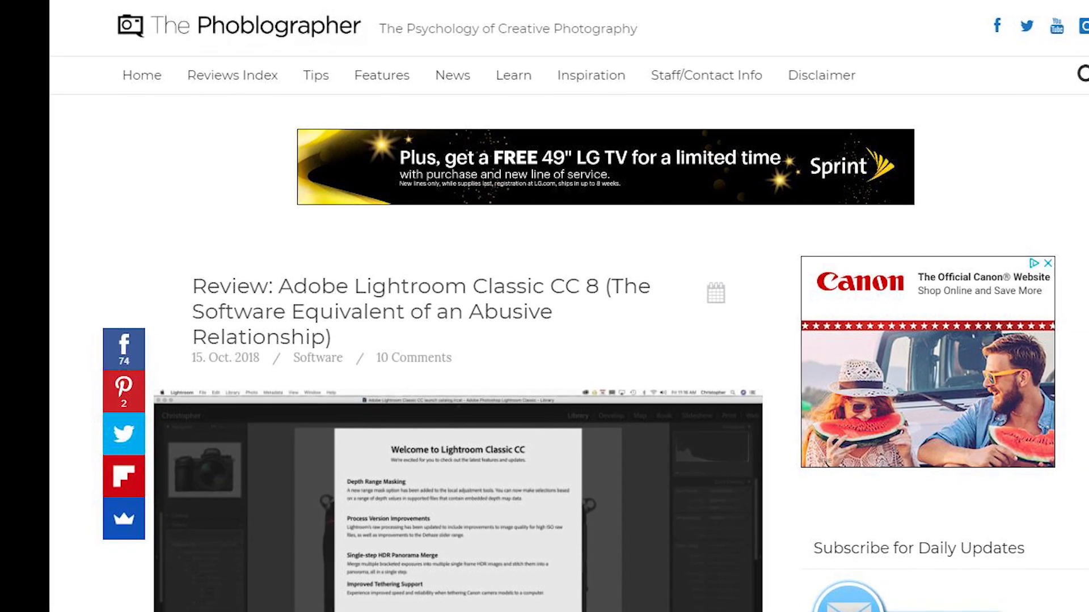
{"action": "scroll", "scroll_direction": "down", "scroll_amount": 3}
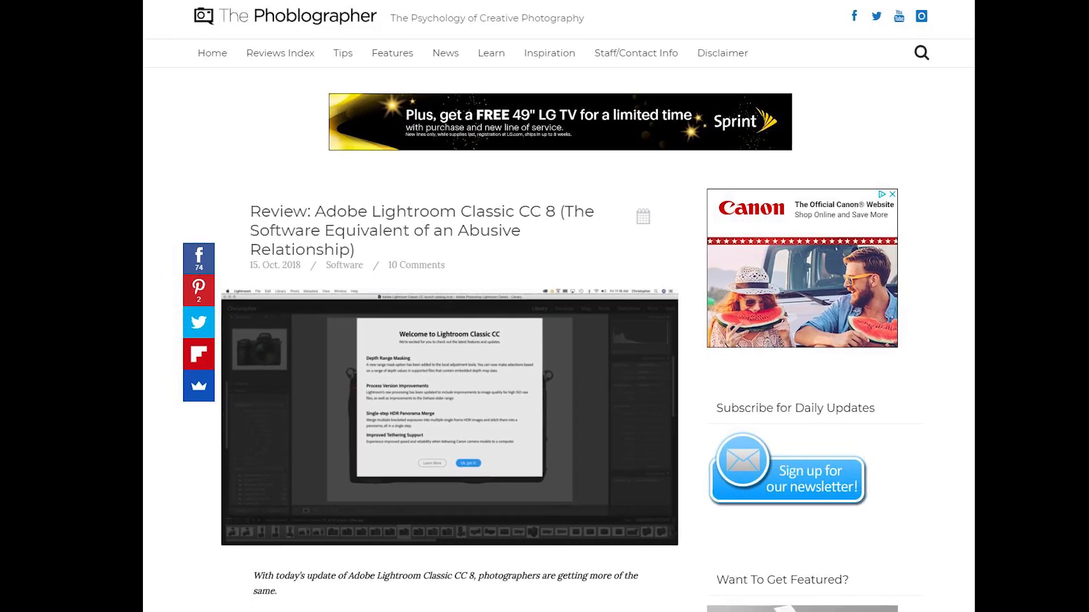
{"action": "scroll", "scroll_direction": "down", "scroll_amount": 3}
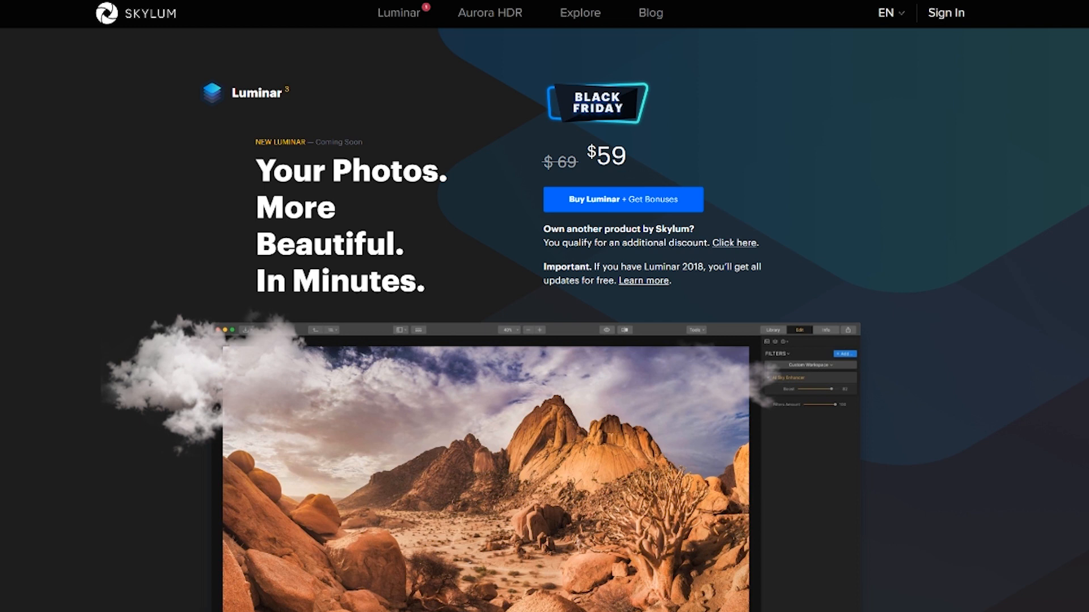
{"action": "scroll", "scroll_direction": "down", "scroll_amount": 3}
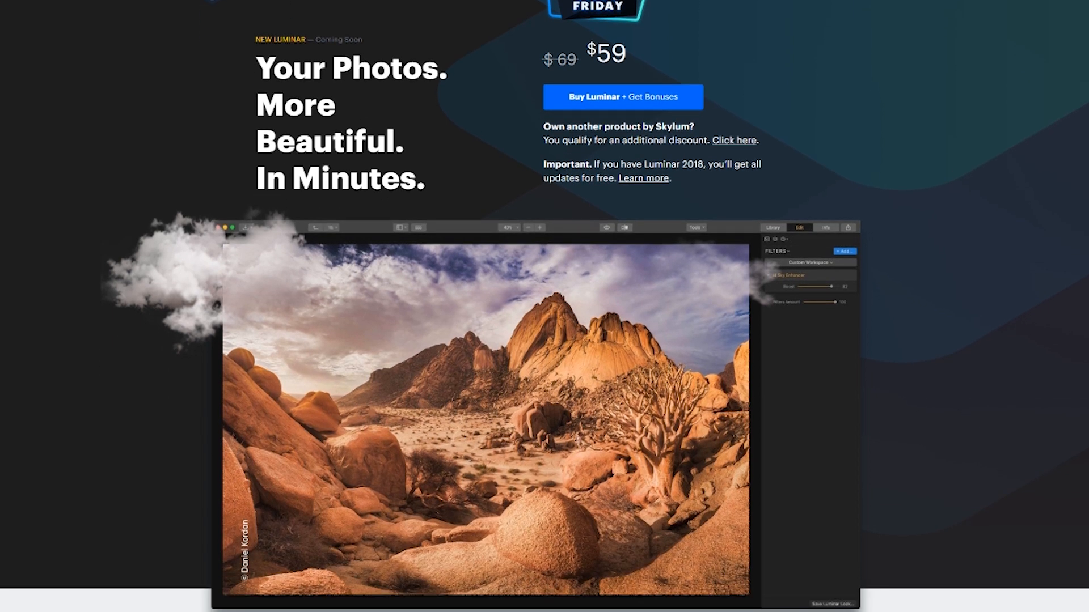
{"action": "scroll", "scroll_direction": "down", "scroll_amount": 3}
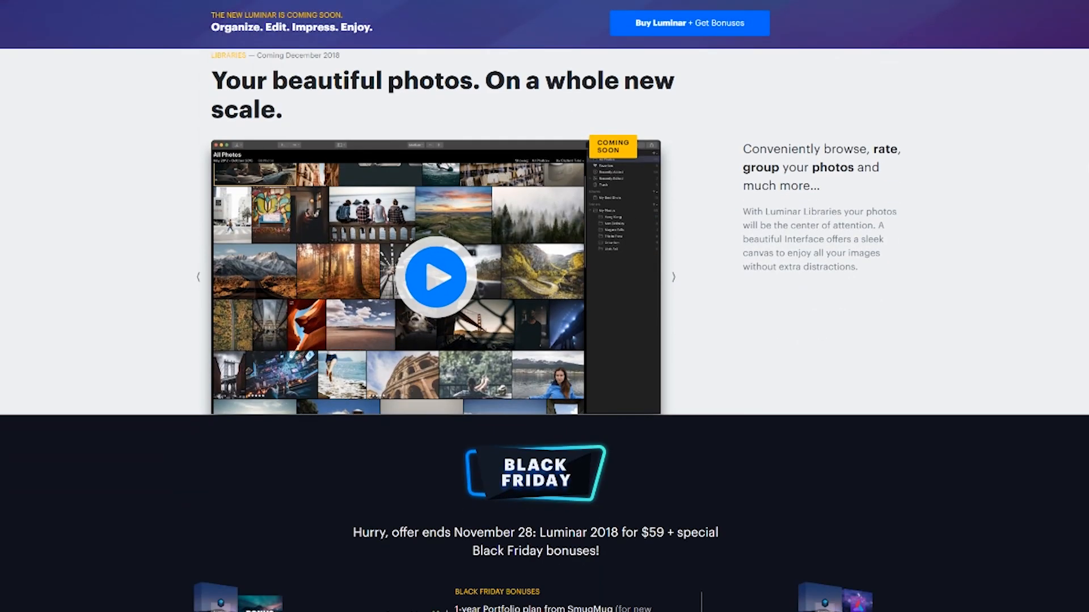
{"action": "scroll", "scroll_direction": "down", "scroll_amount": 3}
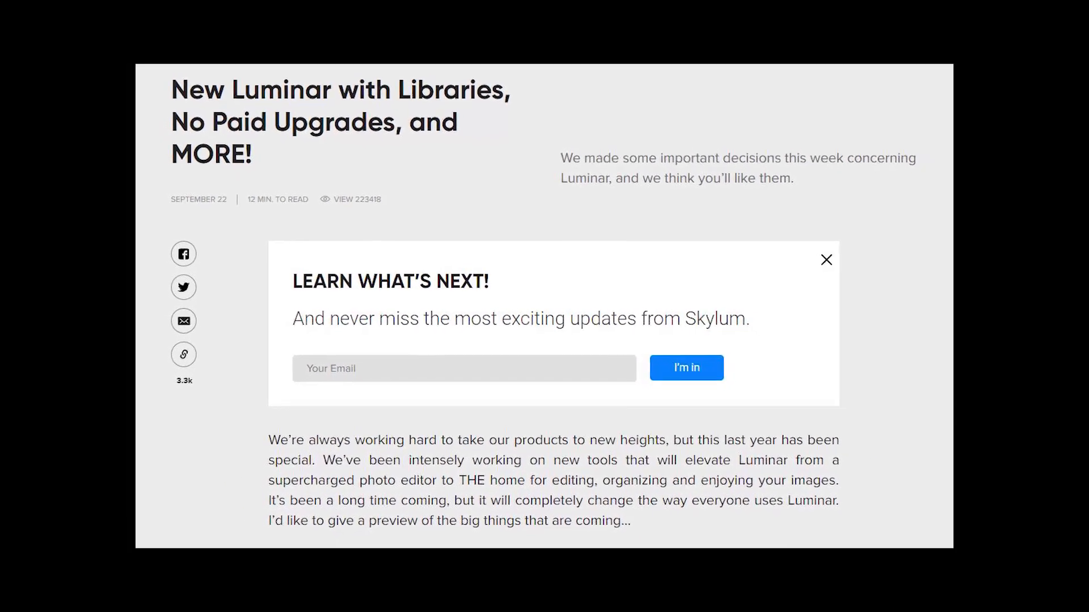
- Scroll down the Skylum blog post and roadmap to the Now/Next/Planned feature columns
{"action": "scroll", "scroll_direction": "down", "scroll_amount": 3}
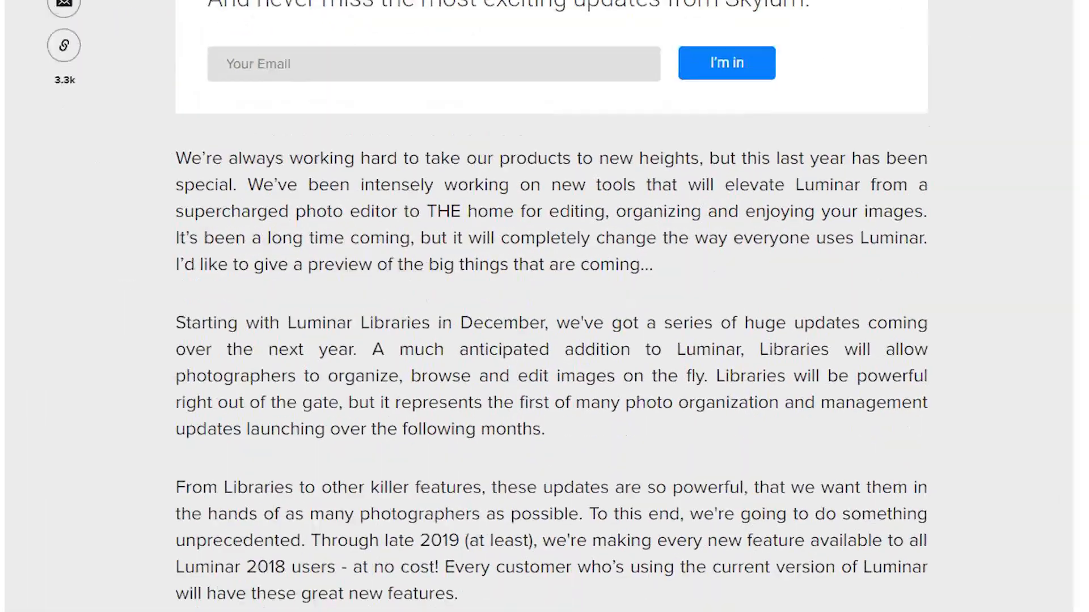
{"action": "scroll", "scroll_direction": "down", "scroll_amount": 3}
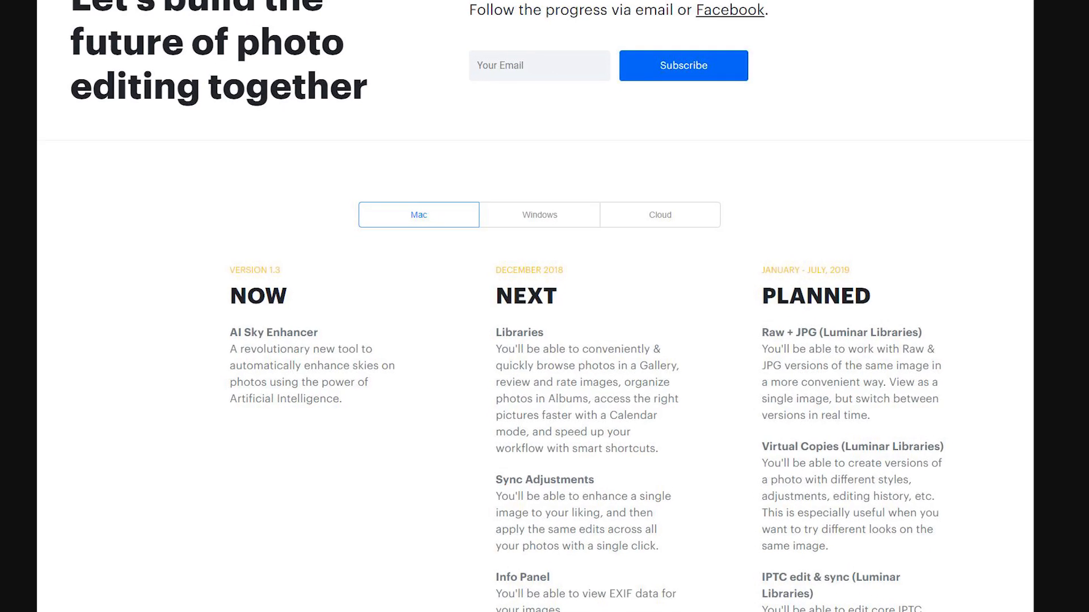
{"action": "scroll", "scroll_direction": "down", "scroll_amount": 3}
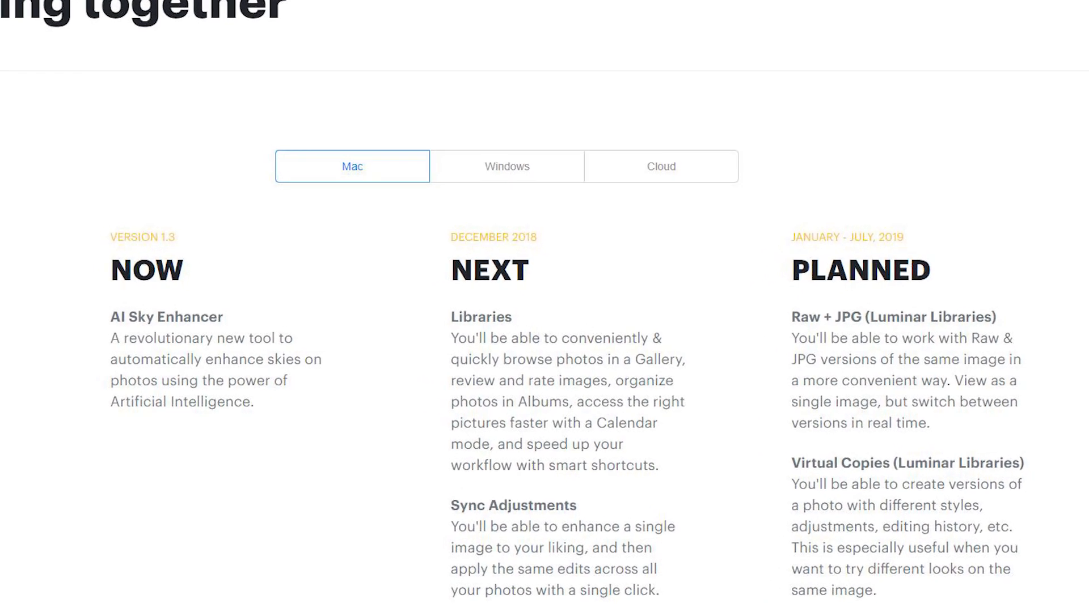
{"action": "scroll", "scroll_direction": "down", "scroll_amount": 3}
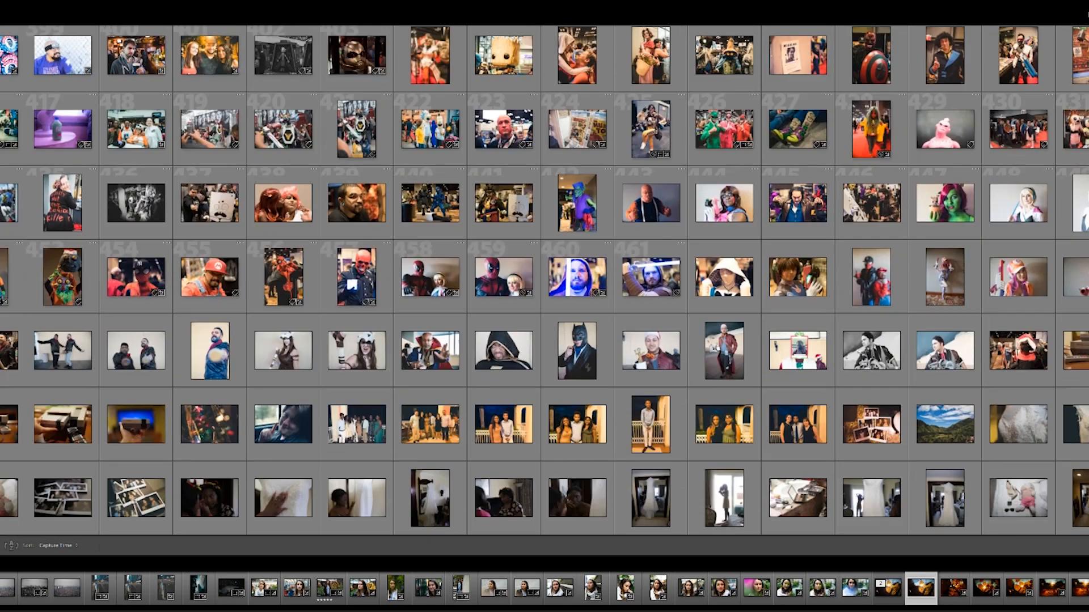
- Scroll down the Lightroom Library grid before showing the Fall folder in File Explorer
{"action": "scroll", "scroll_direction": "down", "scroll_amount": 3}
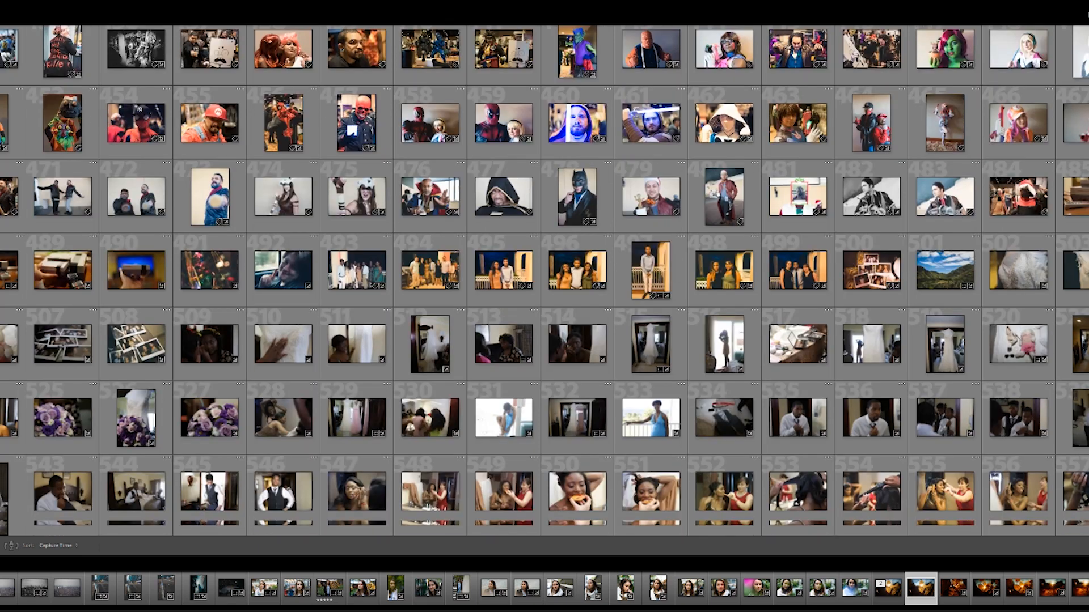
{"action": "scroll", "scroll_direction": "down", "scroll_amount": 3}
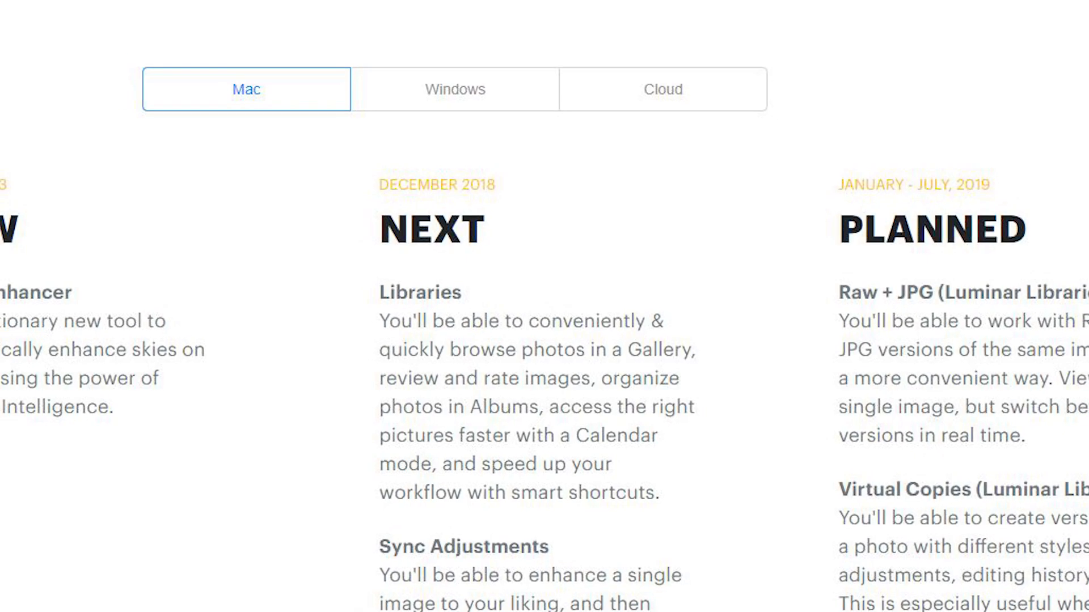
{"action": "scroll", "scroll_direction": "down", "scroll_amount": 3}
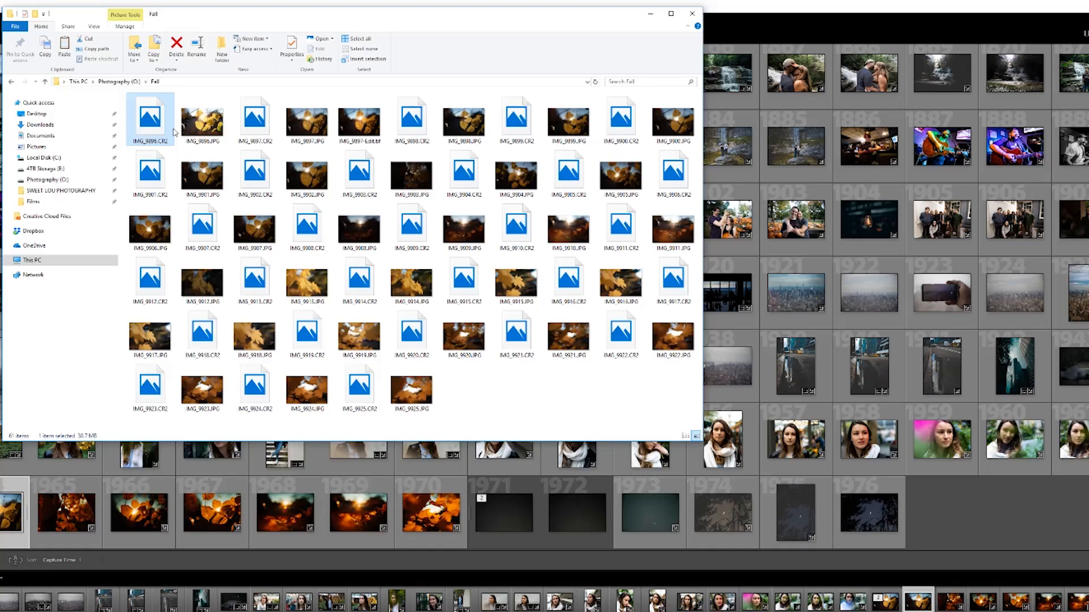
{"action": "left_click", "coordinate": [411, 117]}
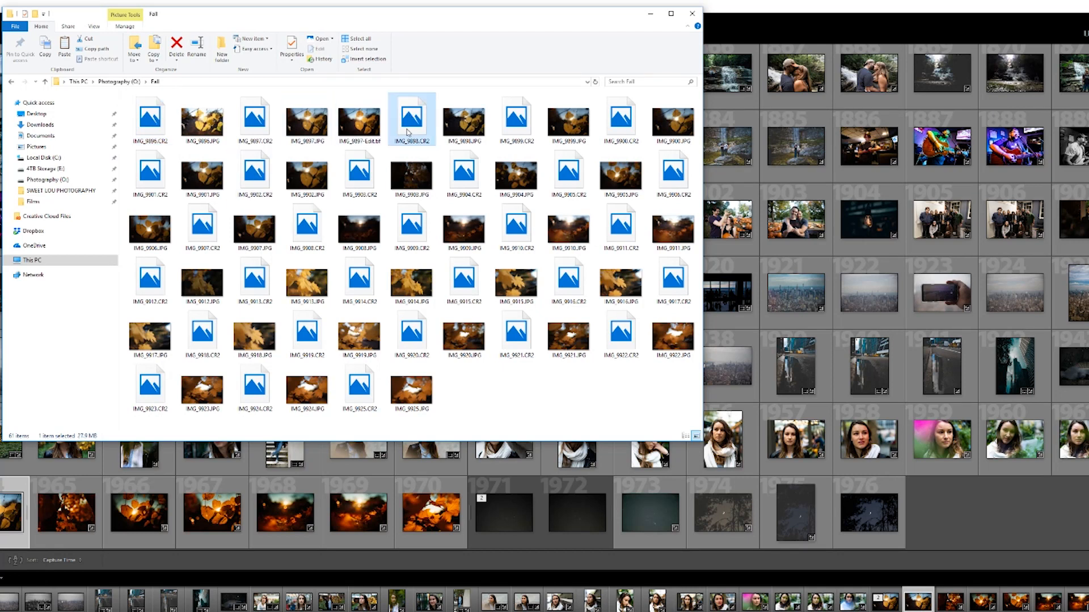
{"action": "left_click", "coordinate": [516, 118]}
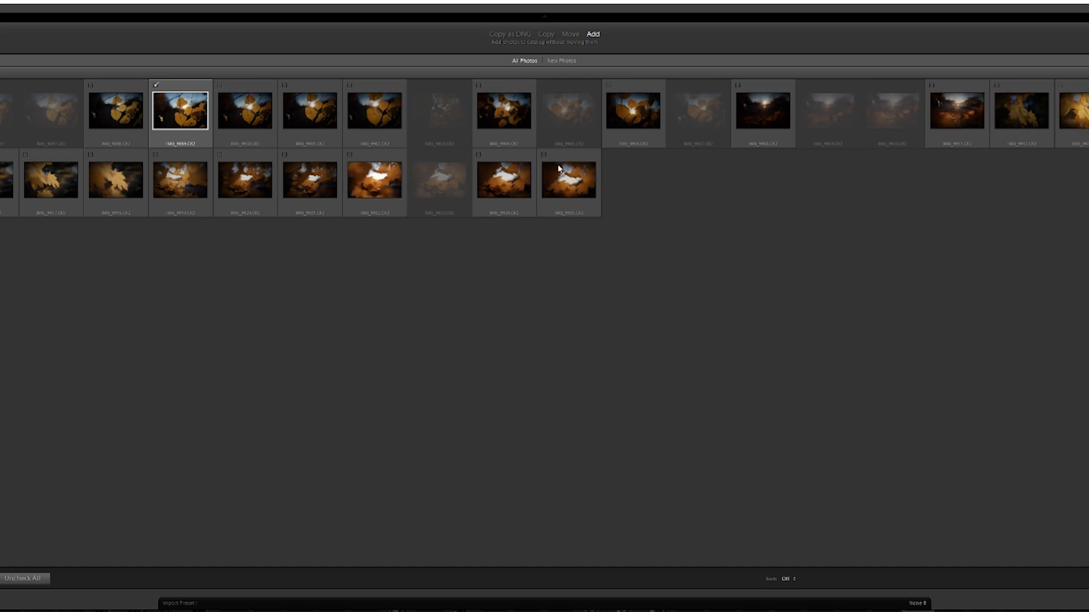
{"action": "mouse_move", "coordinate": [957, 111]}
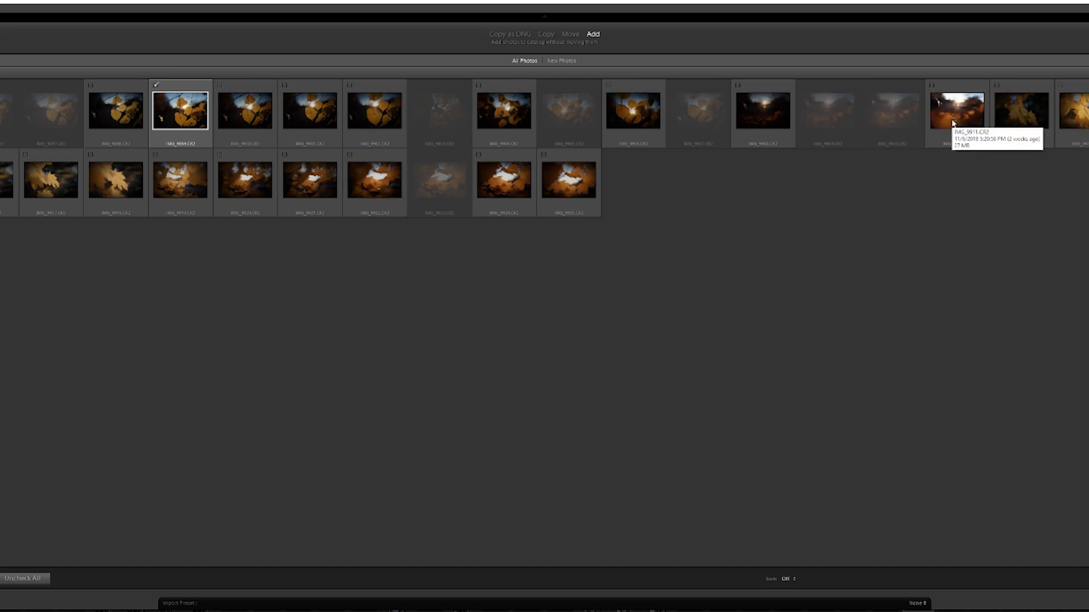
{"action": "mouse_move", "coordinate": [226, 115]}
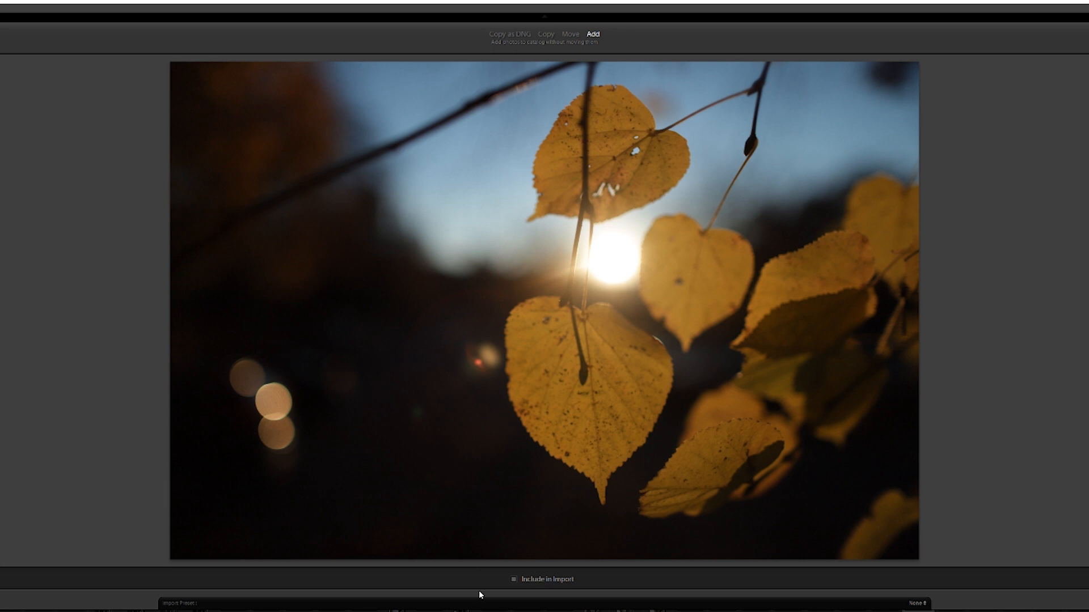
- Tick Include in Import for the backlit autumn leaves photo in the Import dialog
{"action": "left_click", "coordinate": [514, 579]}
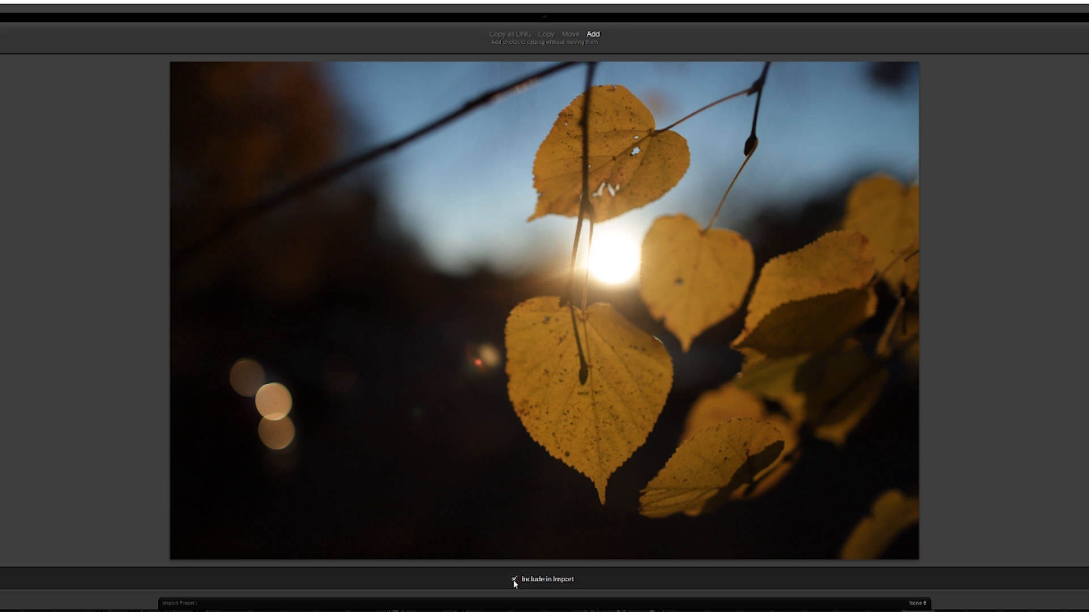
{"action": "left_click", "coordinate": [513, 580]}
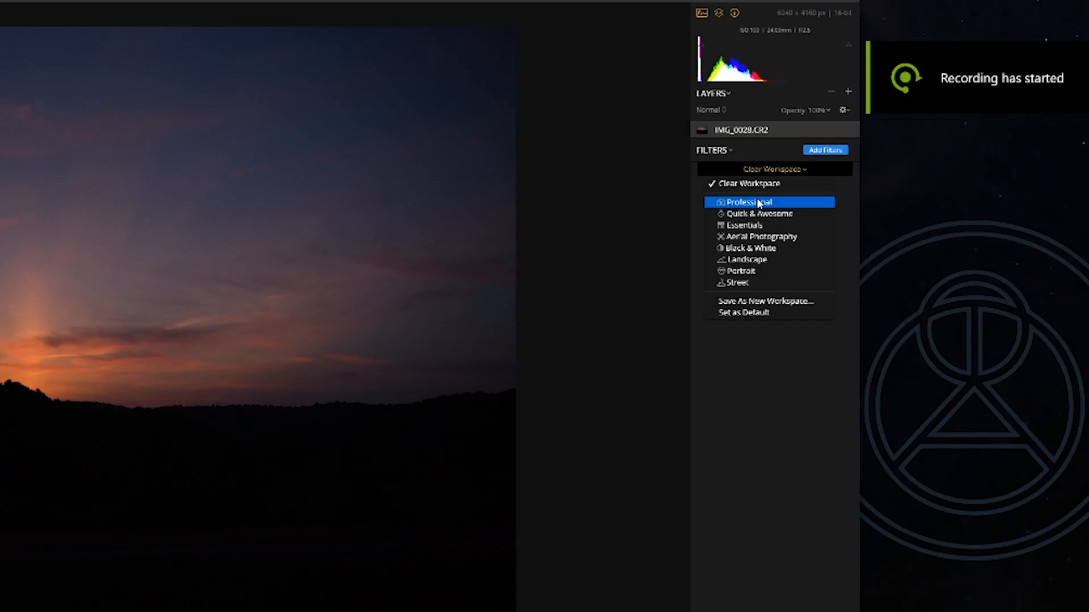
- In the Professional workspace, set Structure Amount to 100 and return Softness to 50
{"action": "left_click", "coordinate": [751, 202]}
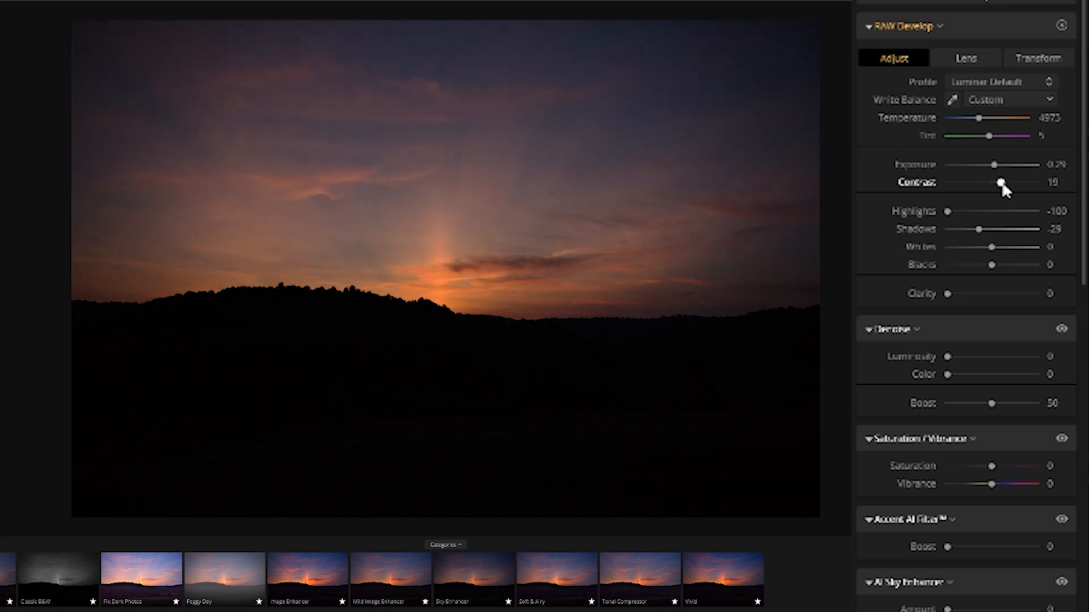
{"action": "scroll", "scroll_direction": "down", "scroll_amount": 3}
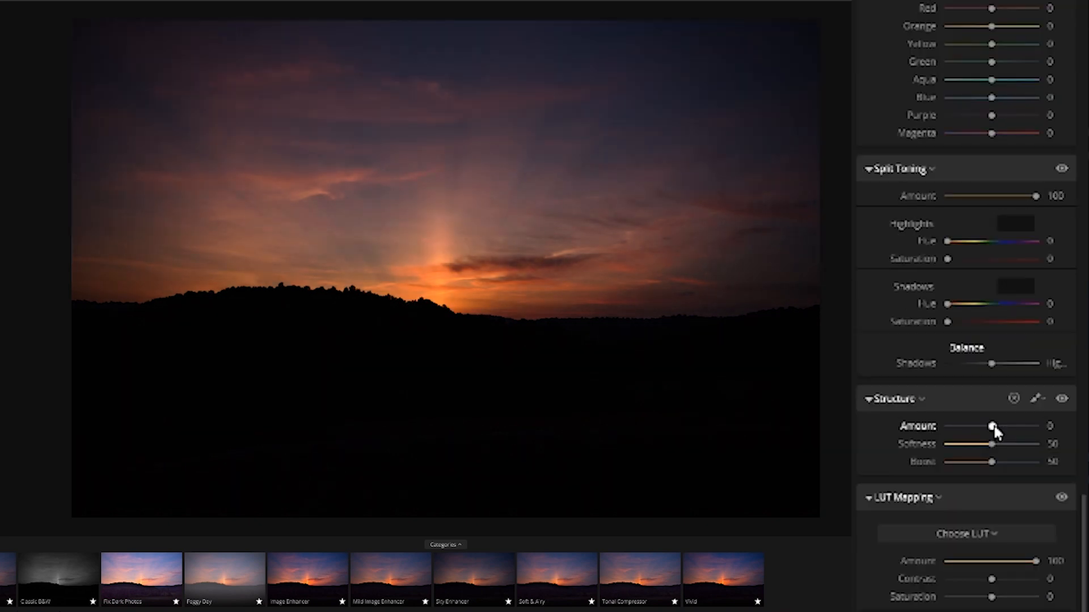
{"action": "left_click_drag", "start_coordinate": [995, 426], "coordinate": [1053, 425]}
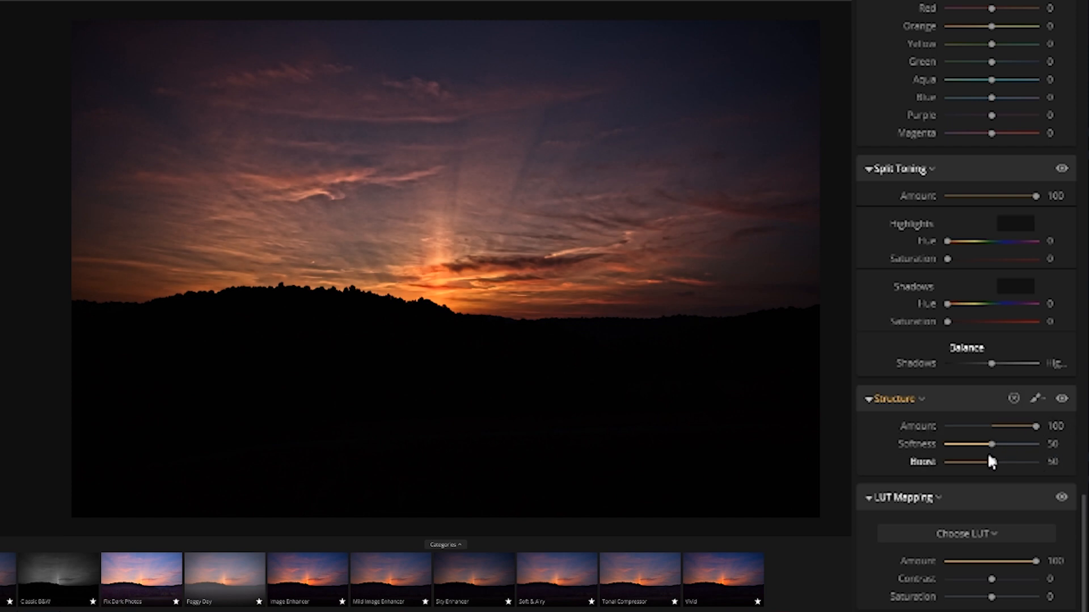
{"action": "left_click_drag", "start_coordinate": [992, 445], "coordinate": [972, 445]}
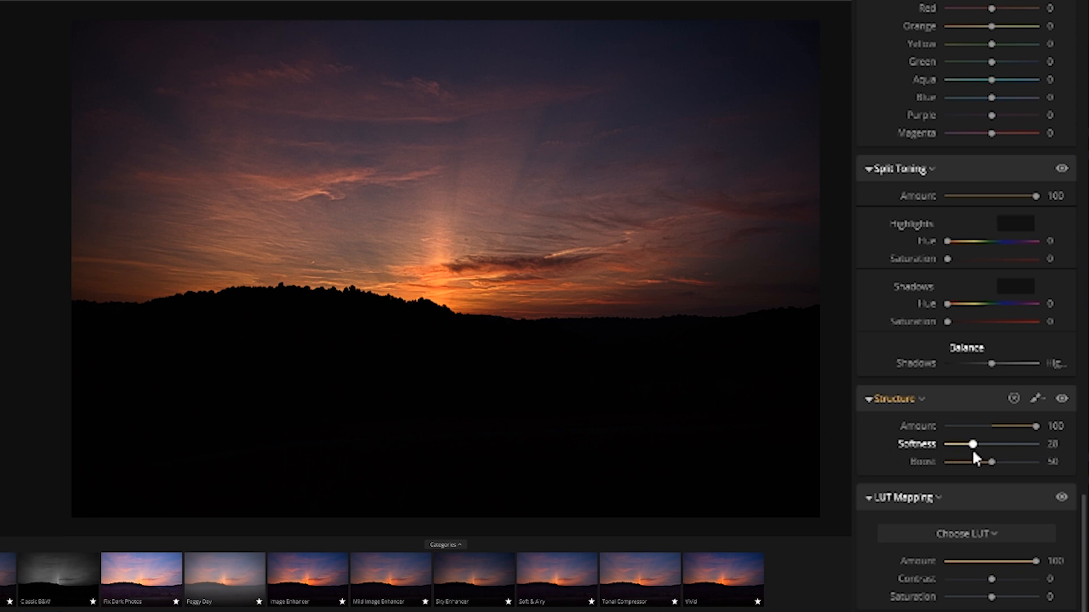
{"action": "left_click_drag", "start_coordinate": [972, 443], "coordinate": [991, 443]}
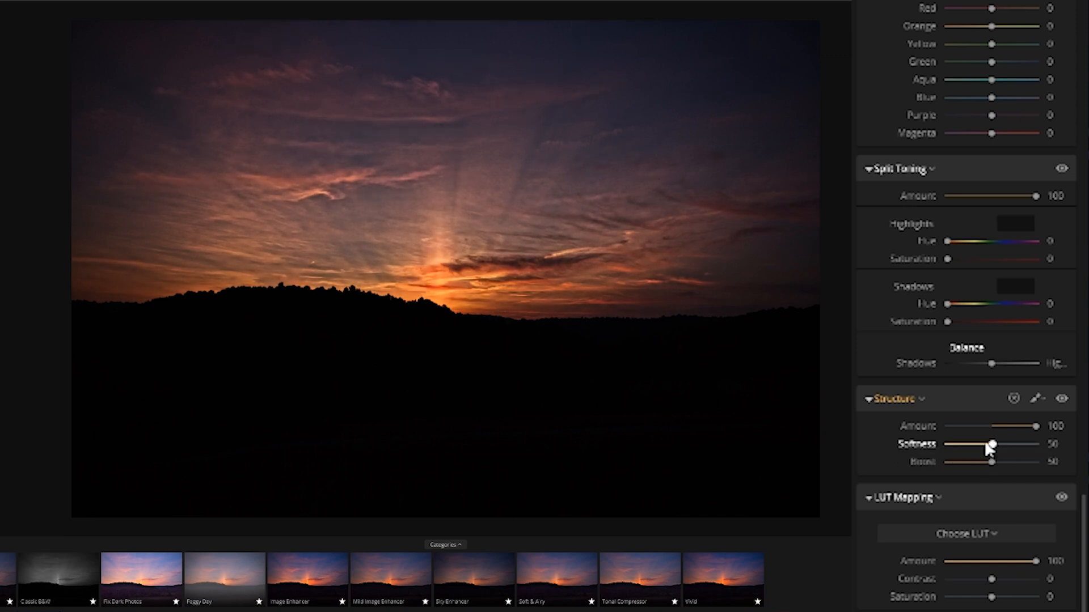
{"action": "left_click_drag", "start_coordinate": [991, 462], "coordinate": [982, 462]}
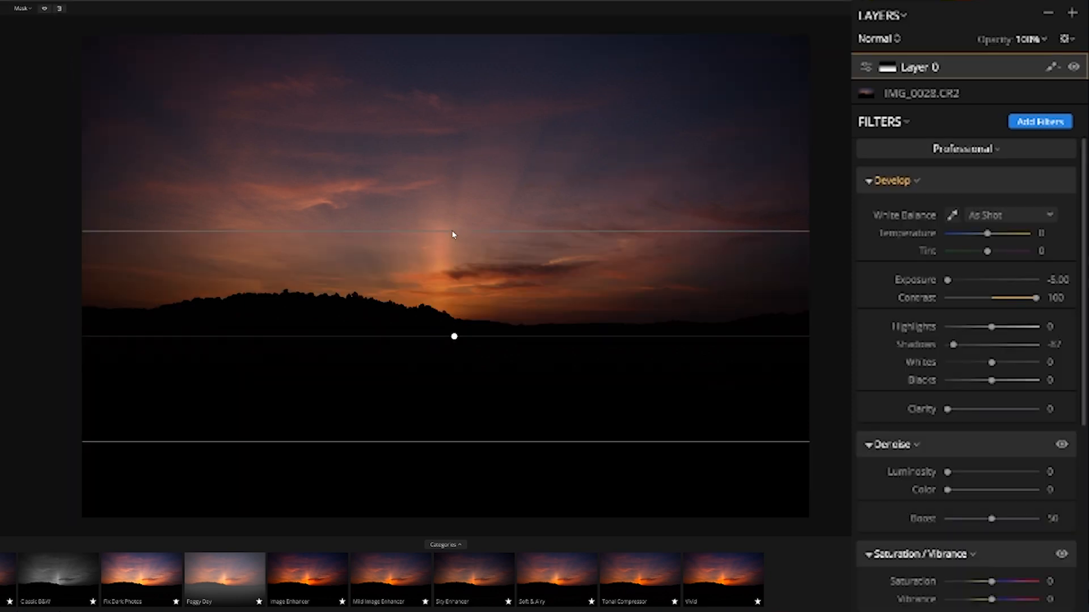
- Set Layer 0 Develop to Exposure 0, Temperature 26, Clarity 100 and Highlights 100
{"action": "left_click_drag", "start_coordinate": [947, 280], "coordinate": [991, 280]}
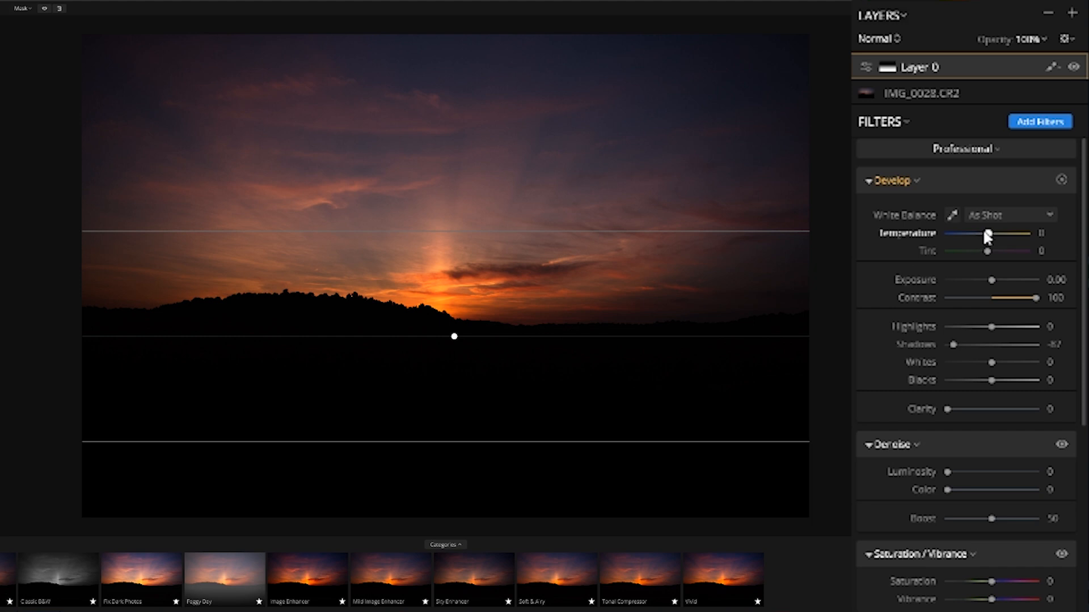
{"action": "left_click_drag", "start_coordinate": [986, 234], "coordinate": [1011, 233]}
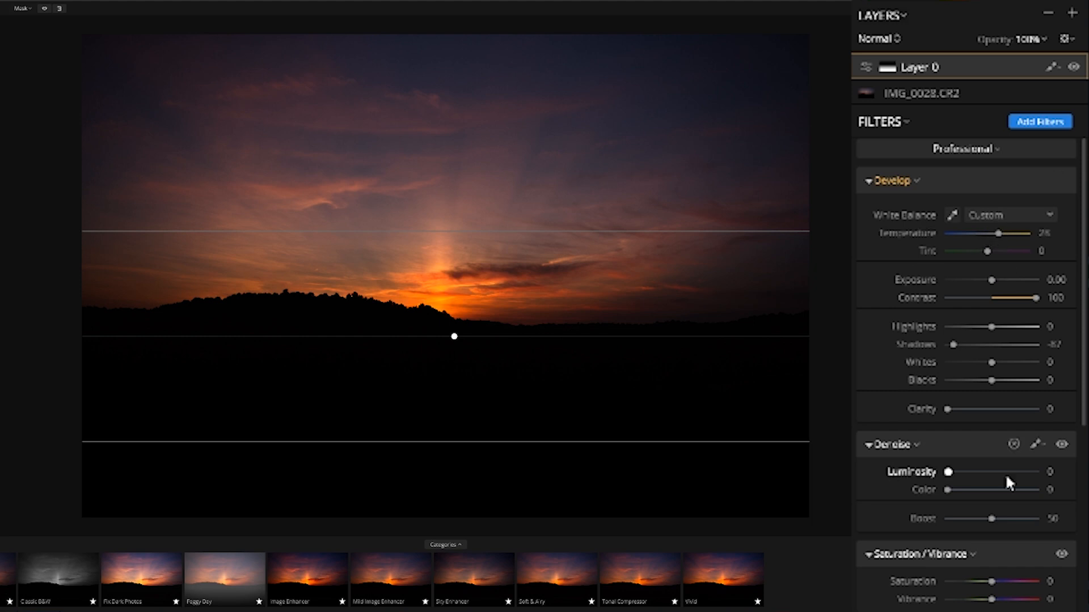
{"action": "left_click_drag", "start_coordinate": [950, 409], "coordinate": [1047, 410]}
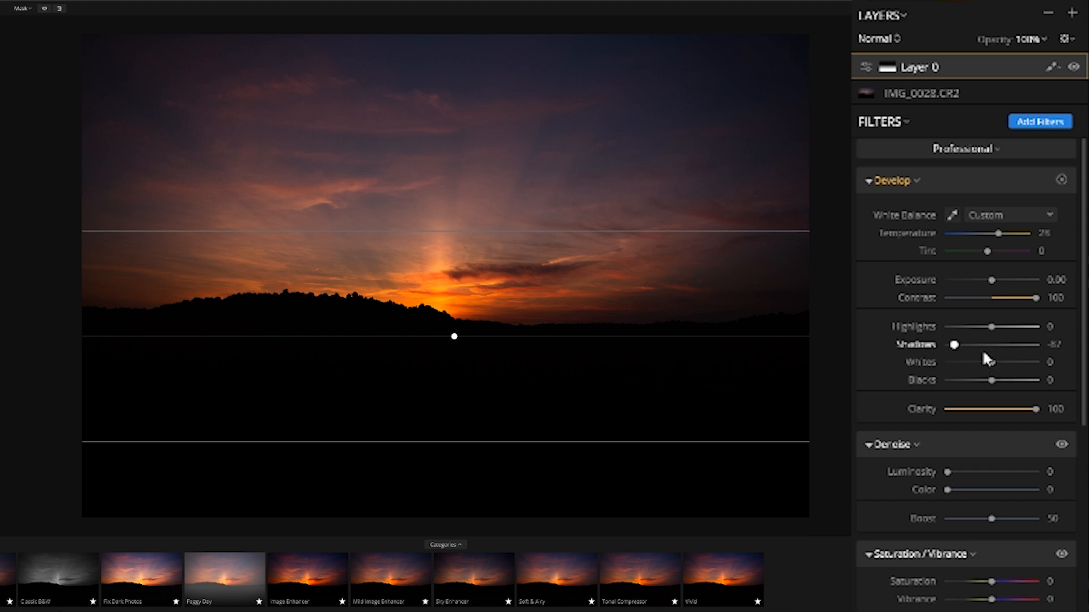
{"action": "left_click_drag", "start_coordinate": [992, 327], "coordinate": [1038, 326]}
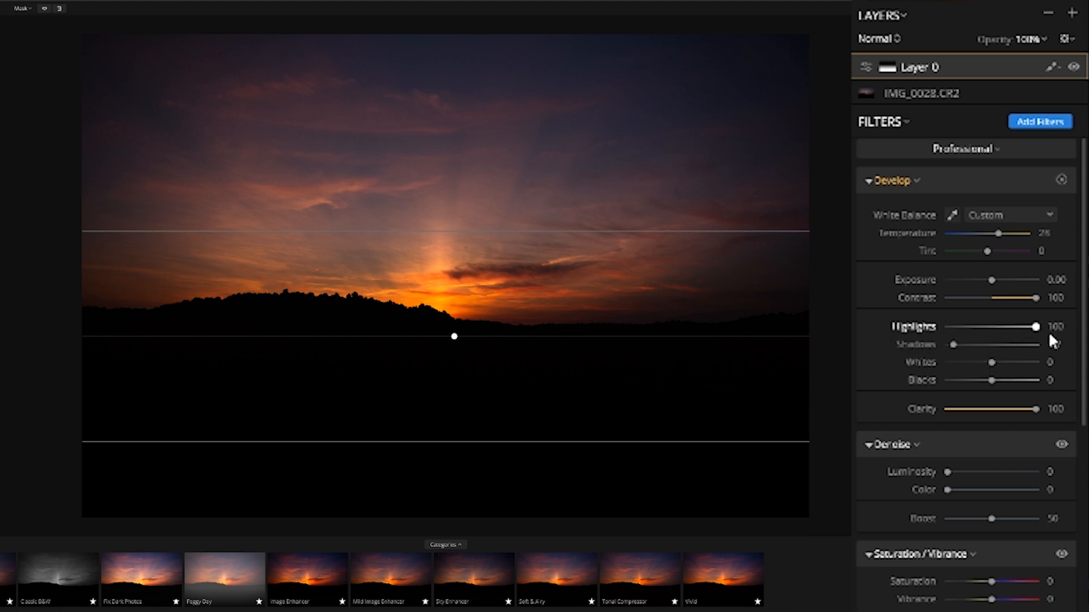
{"action": "left_click_drag", "start_coordinate": [1034, 327], "coordinate": [1000, 326]}
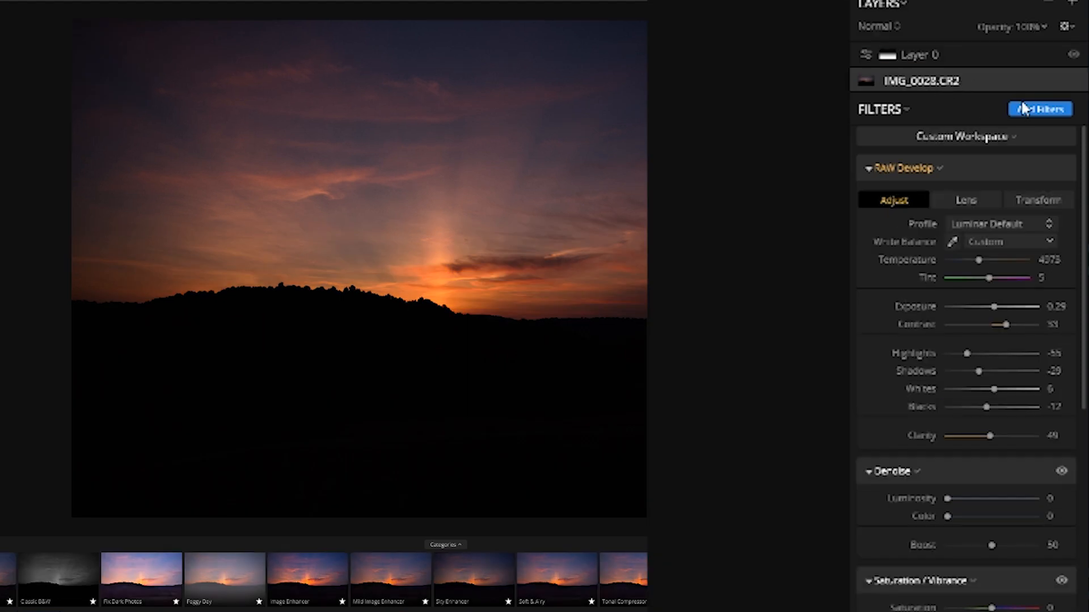
- From the added filters, move the Sunrays sun centre vertically among the leaves
{"action": "left_click", "coordinate": [1040, 109]}
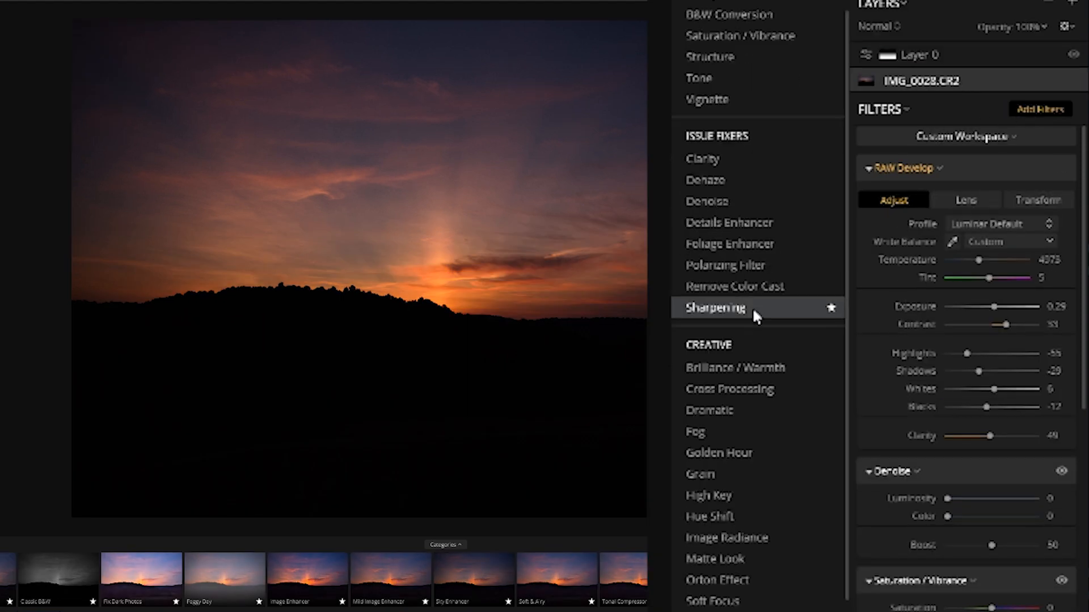
{"action": "scroll", "scroll_direction": "down", "scroll_amount": 3}
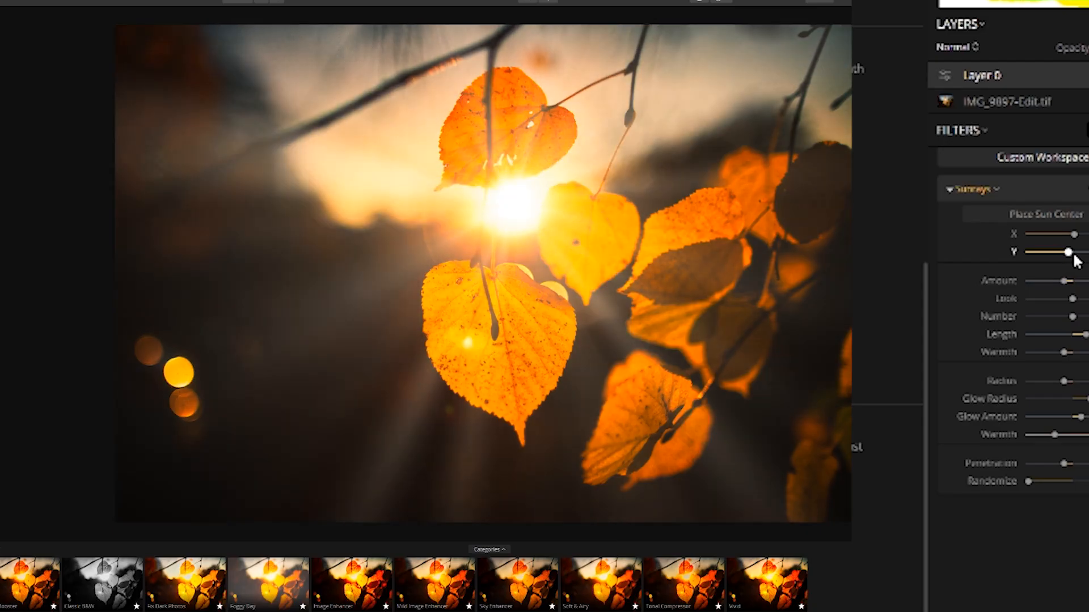
{"action": "left_click_drag", "start_coordinate": [1048, 252], "coordinate": [1044, 252]}
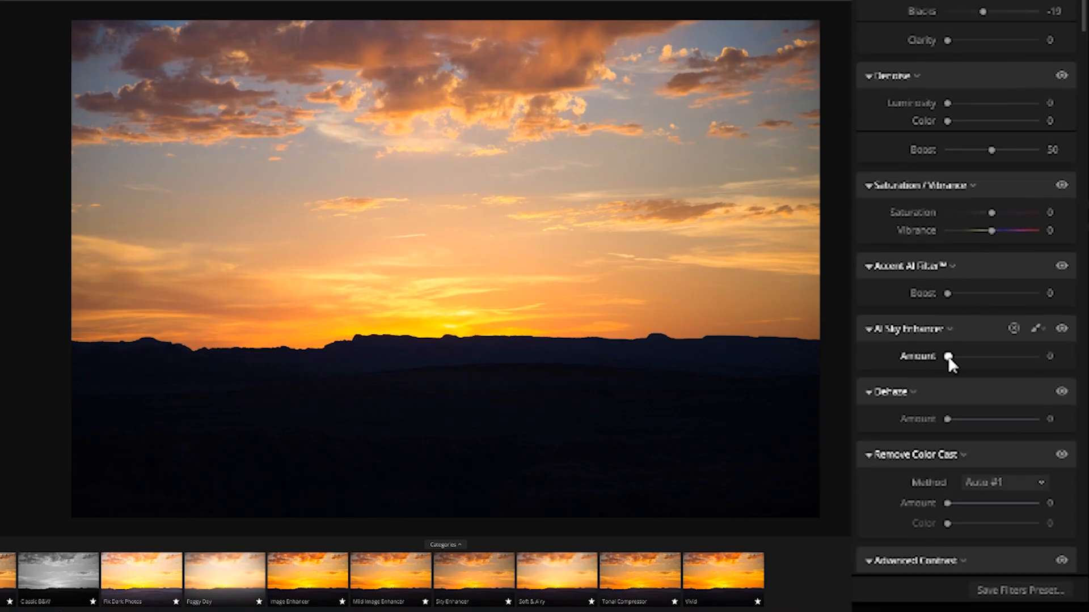
- Push AI Sky Enhancer Amount to 100 on the sunset photo, then the mountain photo
{"action": "left_click_drag", "start_coordinate": [951, 356], "coordinate": [1036, 356]}
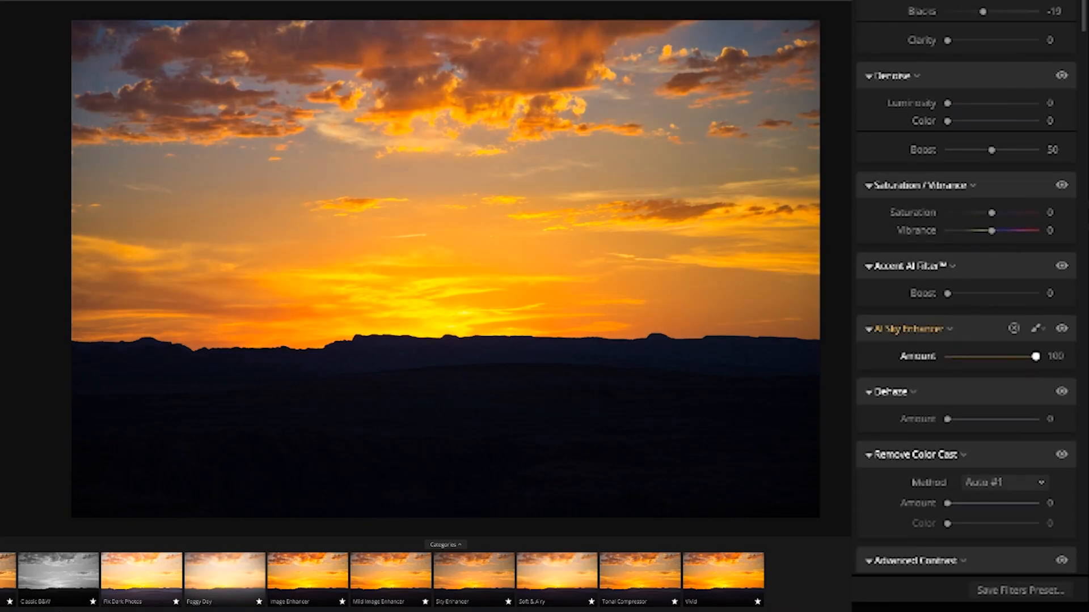
{"action": "left_click_drag", "start_coordinate": [1035, 356], "coordinate": [949, 357]}
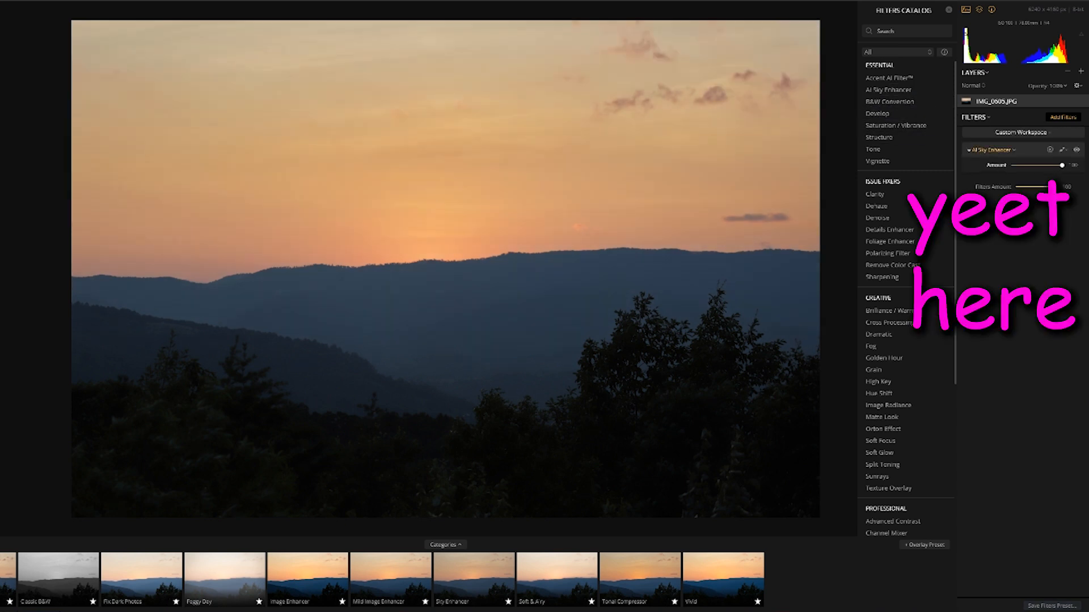
{"action": "left_click_drag", "start_coordinate": [1068, 165], "coordinate": [1012, 166]}
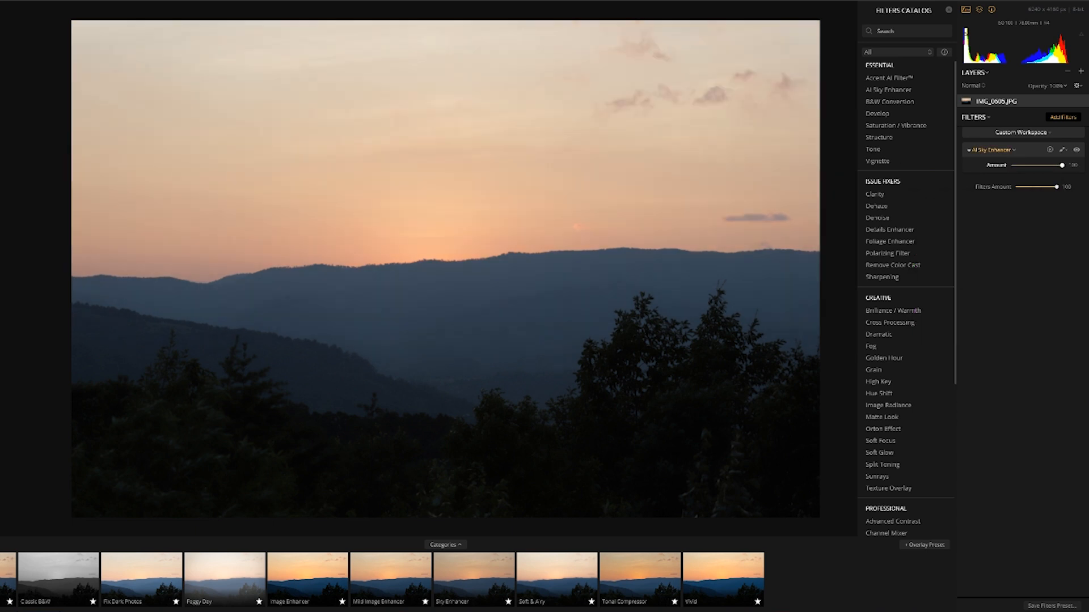
{"action": "left_click_drag", "start_coordinate": [1055, 165], "coordinate": [1013, 166]}
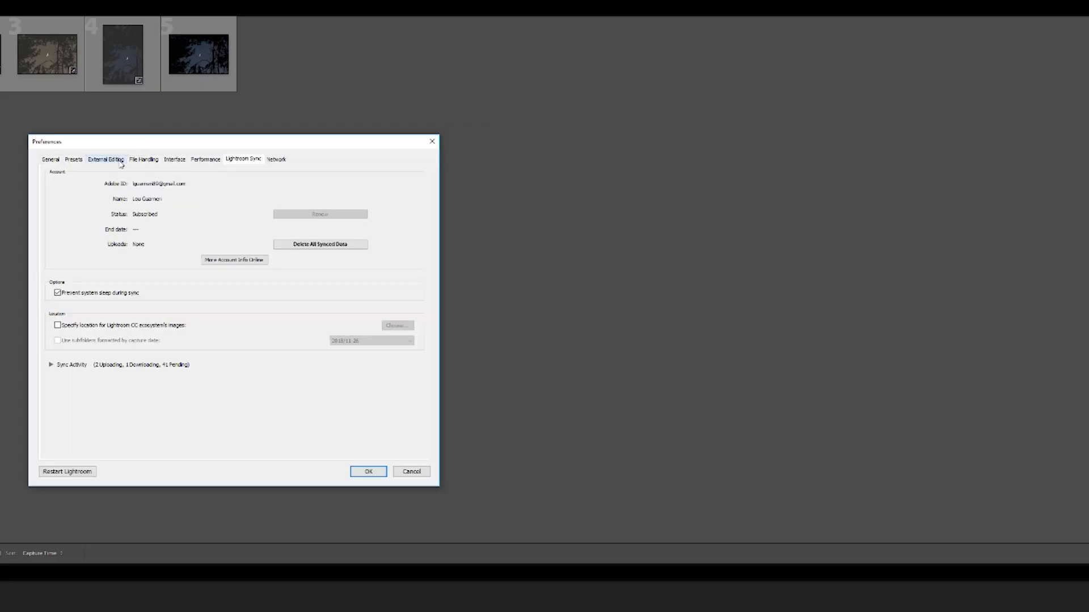
- In External Editing preferences, choose Luminar 2018.exe at 16 bits/component and confirm
{"action": "left_click", "coordinate": [104, 159]}
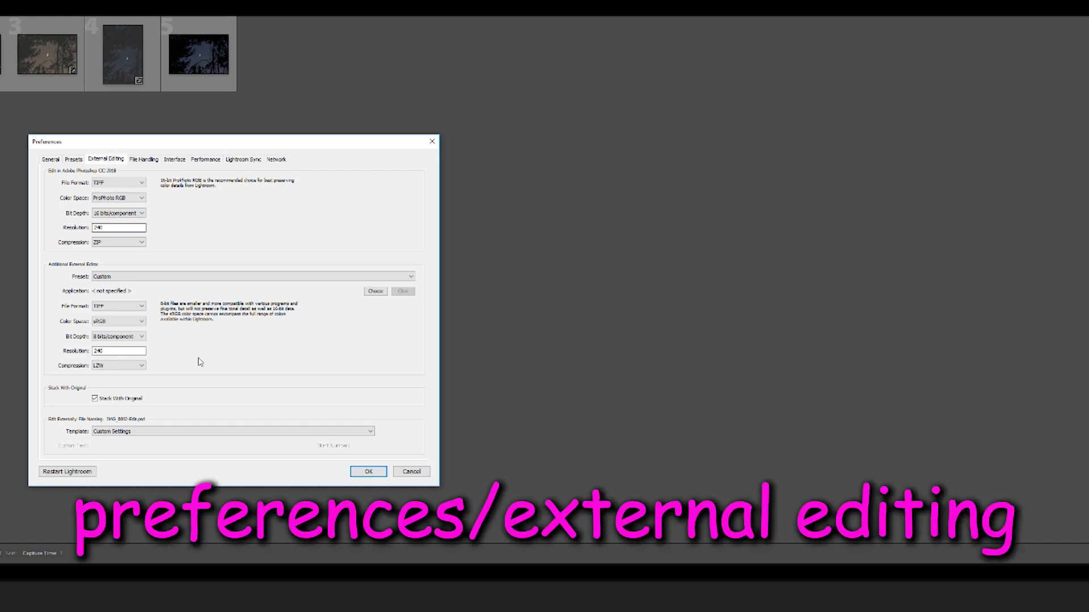
{"action": "mouse_move", "coordinate": [165, 422]}
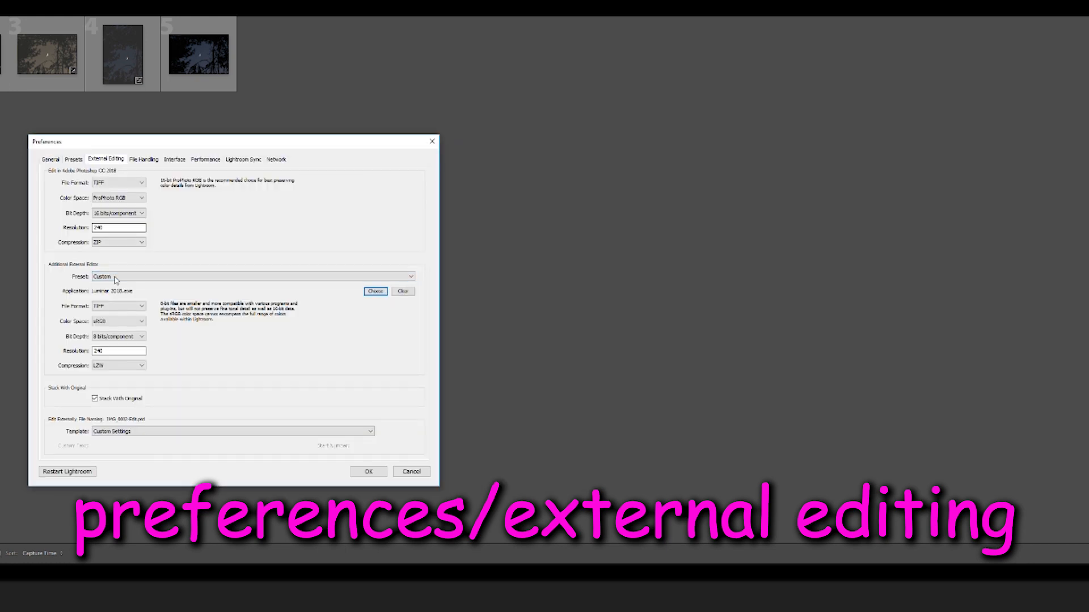
{"action": "left_click", "coordinate": [118, 307]}
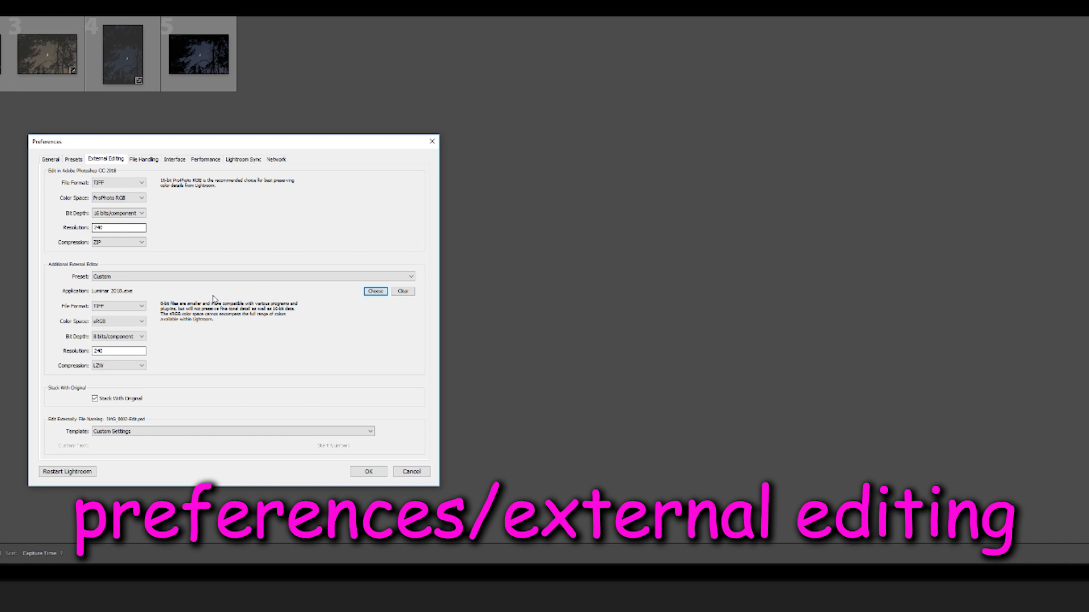
{"action": "left_click", "coordinate": [118, 335]}
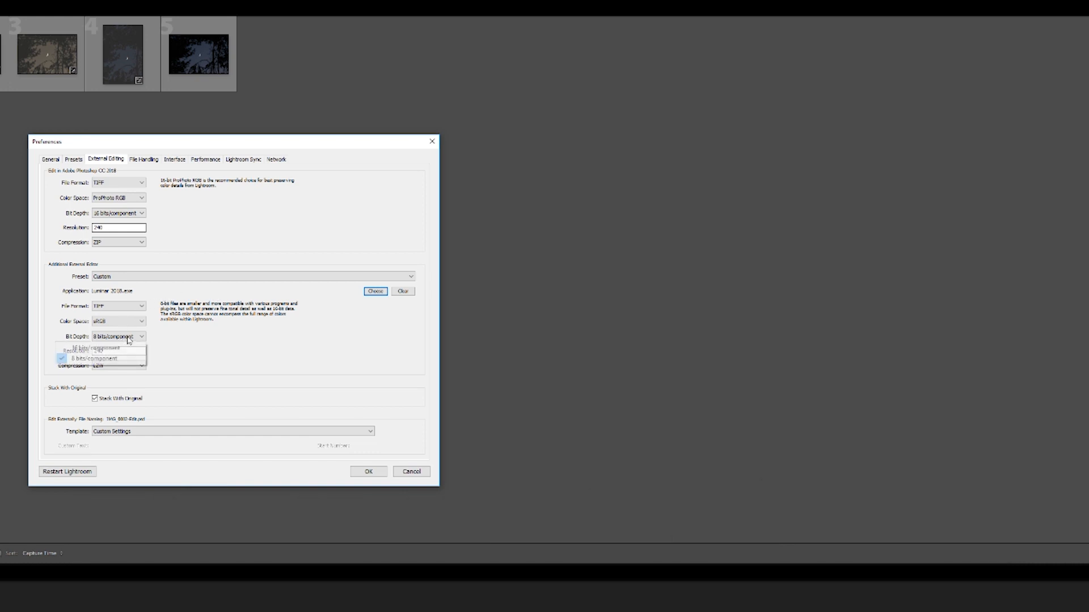
{"action": "left_click", "coordinate": [104, 348]}
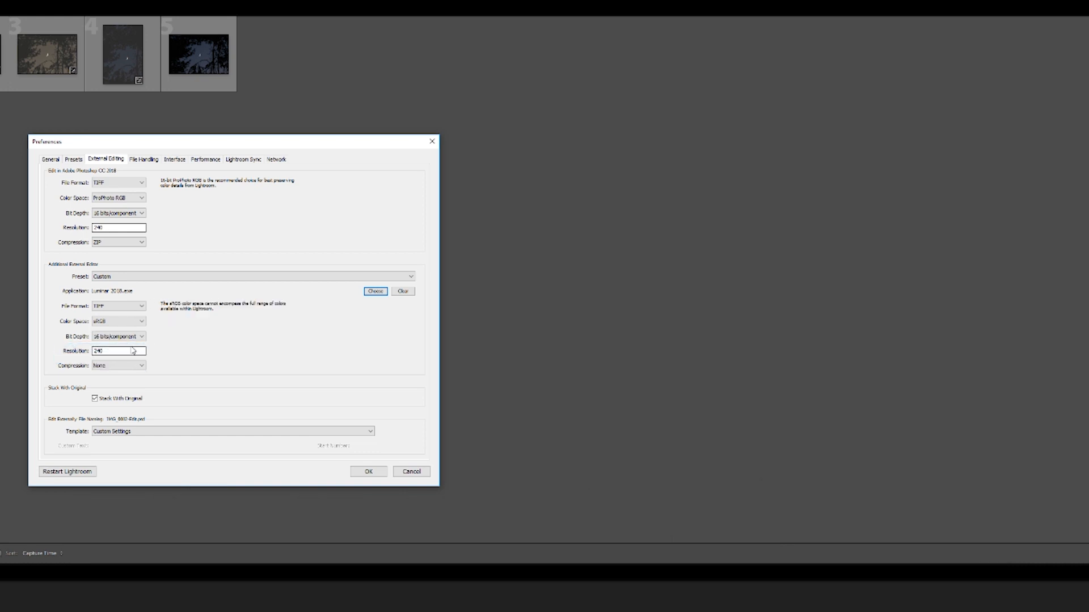
{"action": "left_click", "coordinate": [118, 366]}
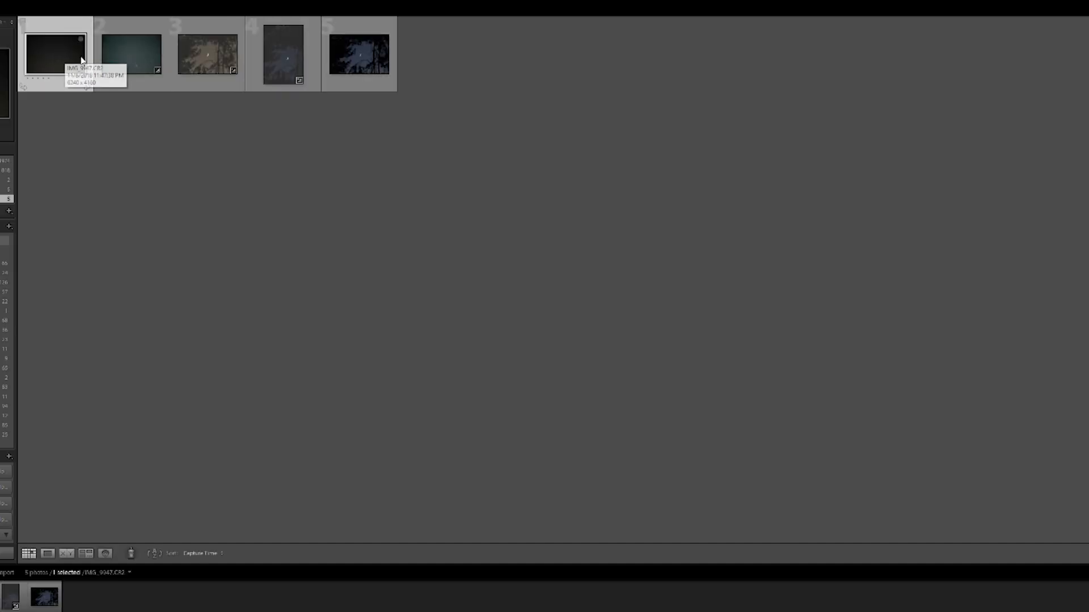
- Send the first thumbnail to Luminar 2018 via Edit In, as a copy with Lightroom adjustments
{"action": "right_click", "coordinate": [55, 55]}
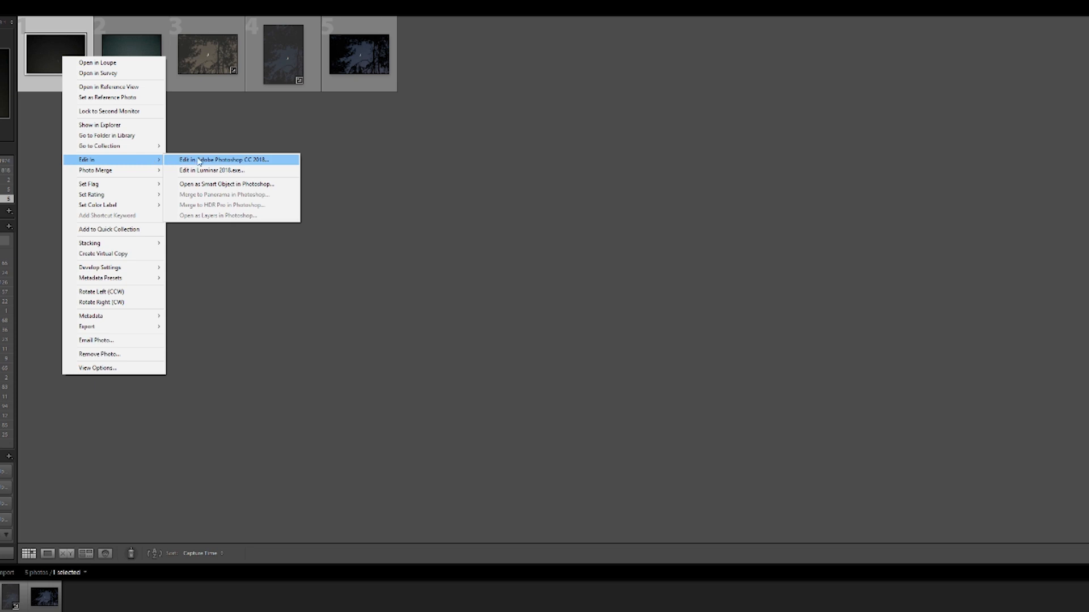
{"action": "left_click", "coordinate": [213, 170]}
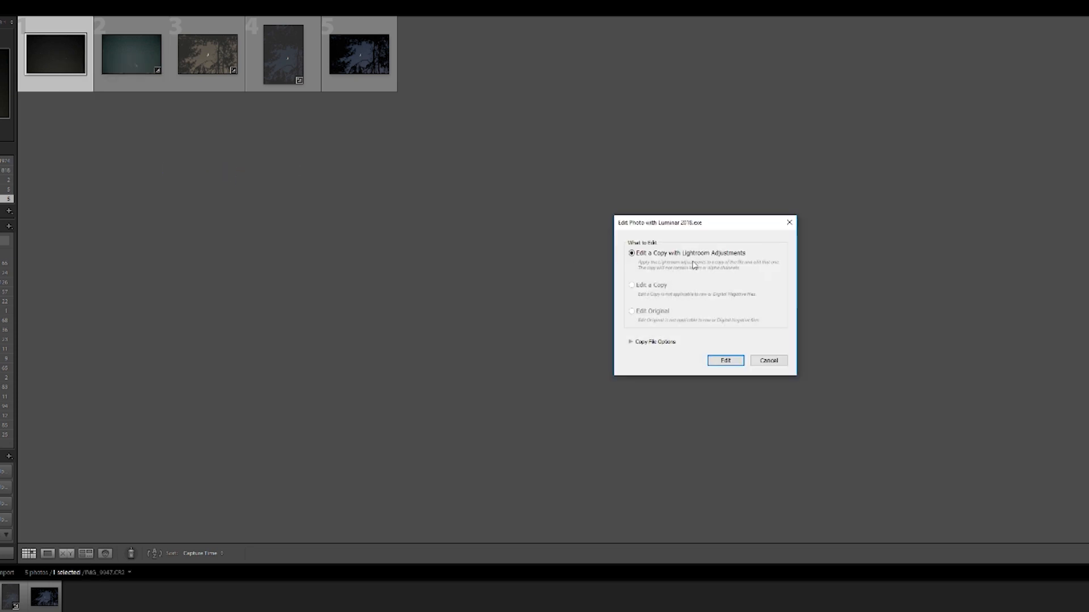
{"action": "left_click", "coordinate": [725, 361]}
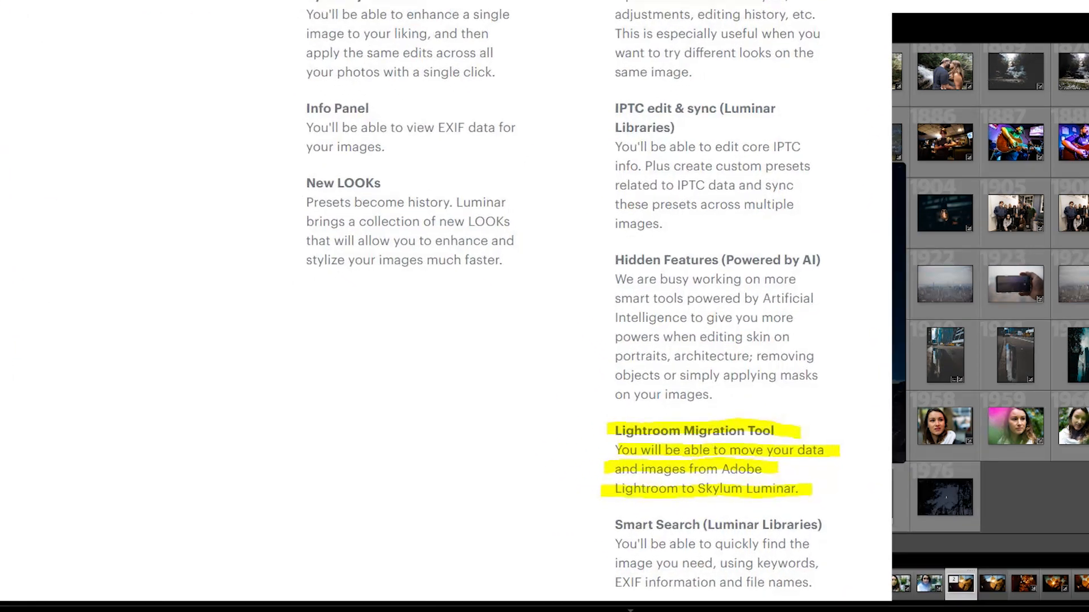
- Scroll the Skylum roadmap down to the Lightroom Migration Tool entry
{"action": "scroll", "scroll_direction": "down", "scroll_amount": 3}
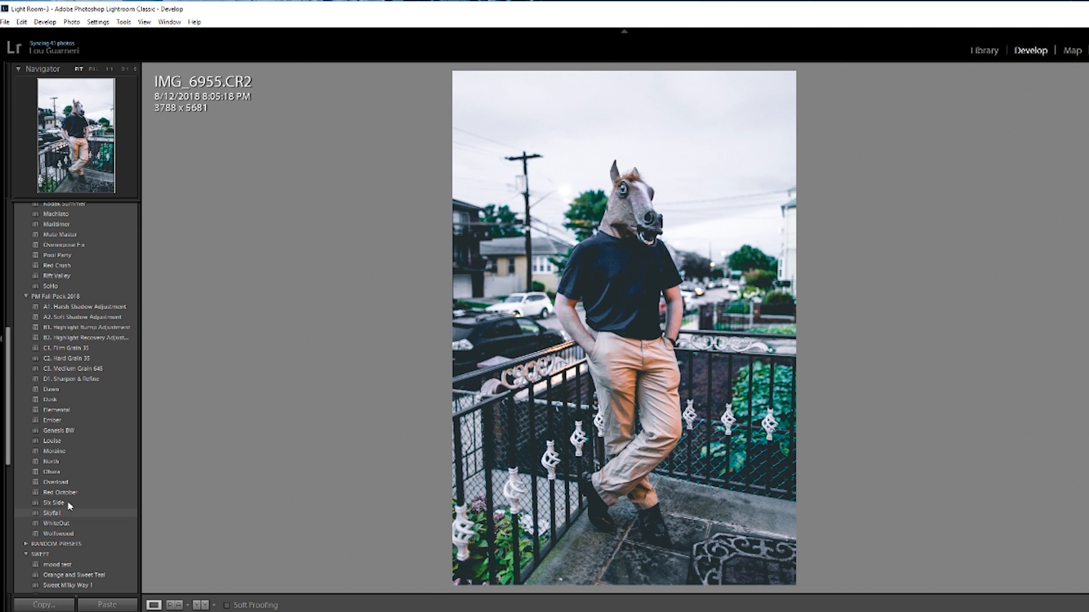
- Apply a PM Fall Pack 2018 preset to the horse-mask portrait
{"action": "left_click", "coordinate": [58, 431]}
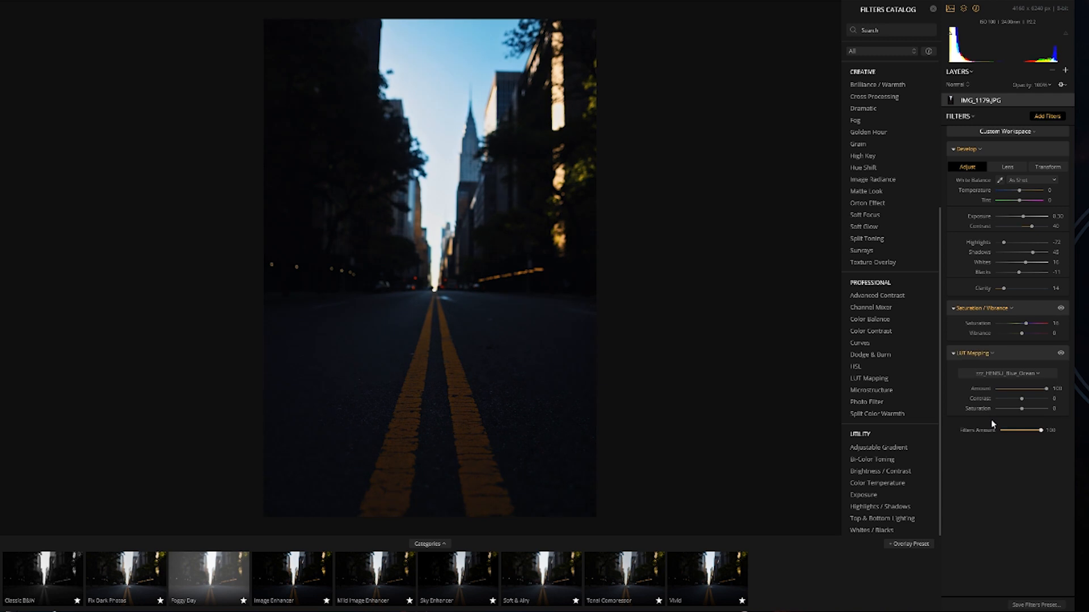
- Hide and re-show the Blue Ocean LUT on the street photo, then dismiss the LUT conversion message
{"action": "left_click", "coordinate": [1060, 353]}
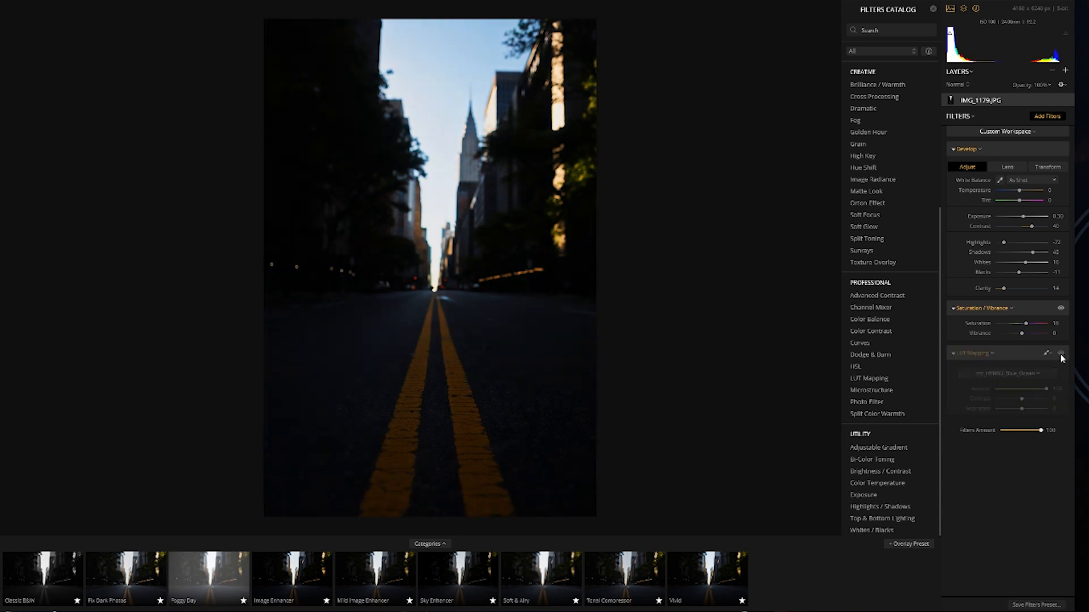
{"action": "left_click", "coordinate": [1060, 354]}
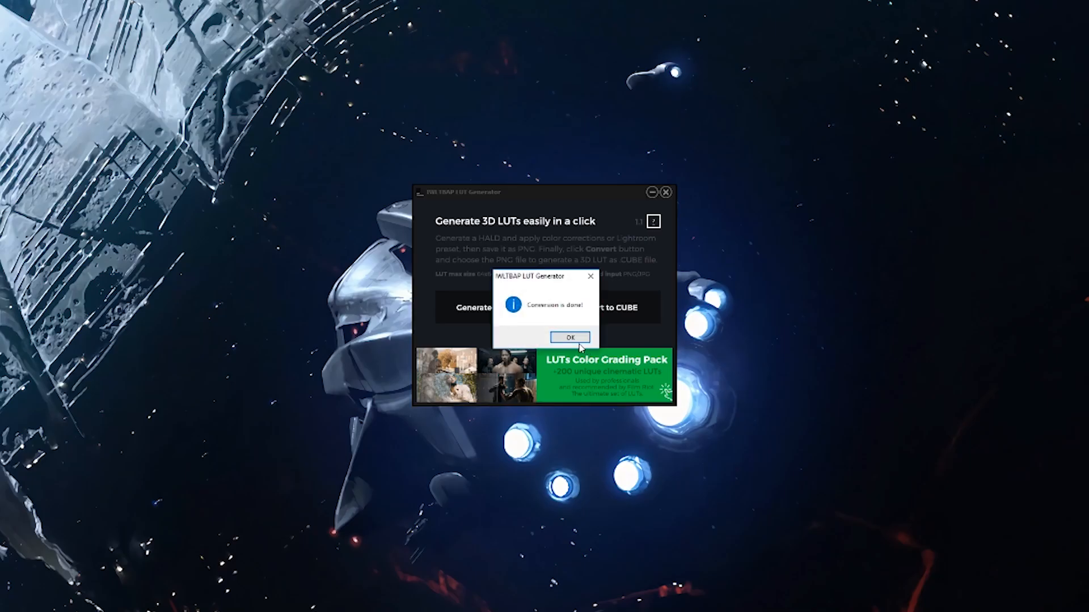
{"action": "left_click", "coordinate": [570, 337]}
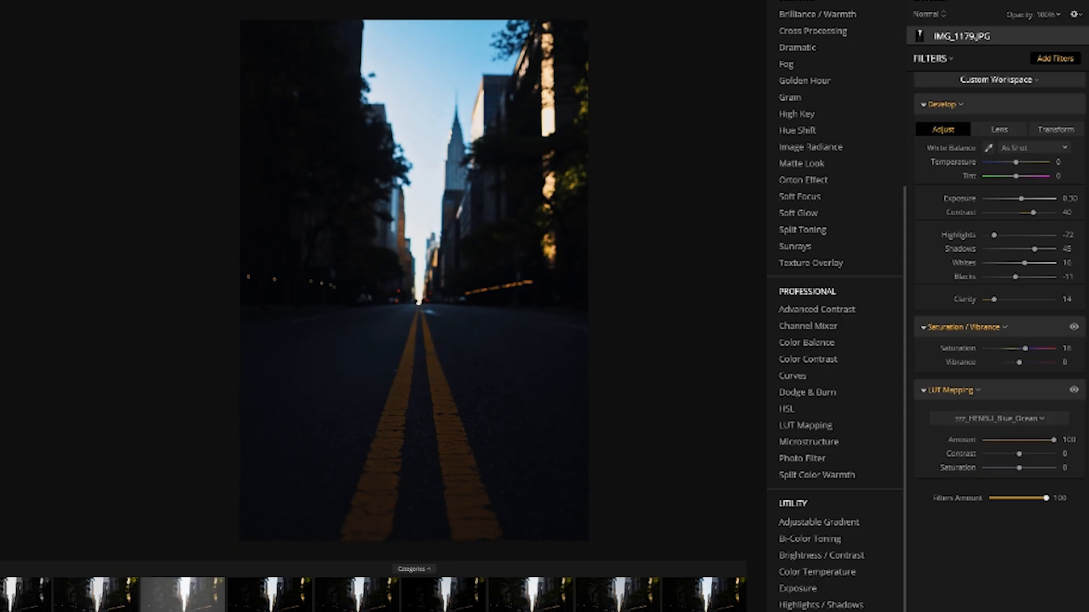
- Choose Load Custom LUT File from the LUT Mapping list
{"action": "left_click", "coordinate": [998, 419]}
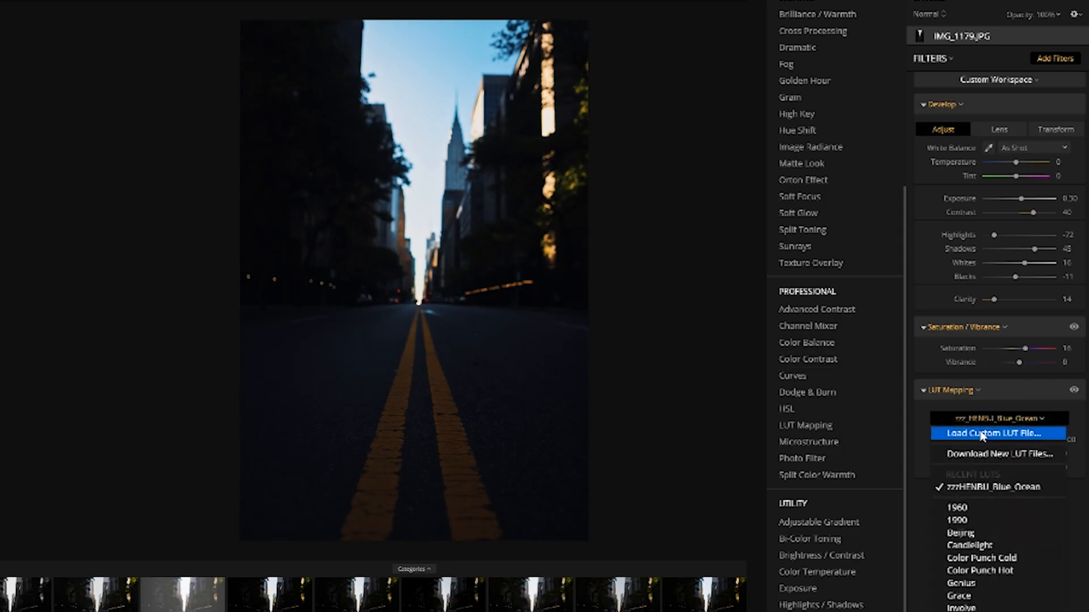
{"action": "left_click", "coordinate": [994, 433]}
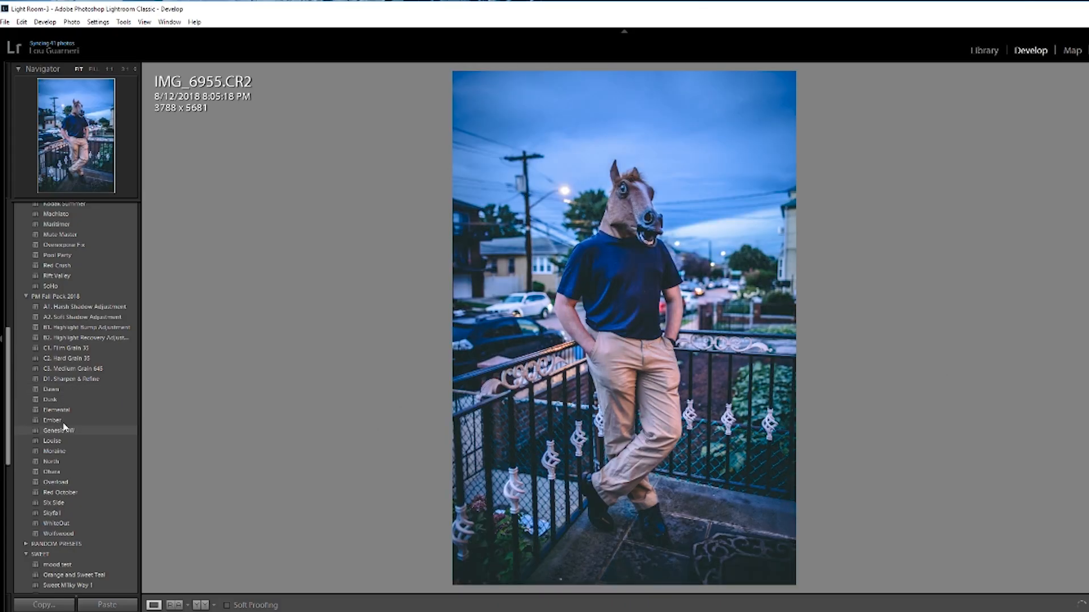
- Try two different cool-toned PM Fall Pack 2018 presets on the portrait
{"action": "left_click", "coordinate": [66, 358]}
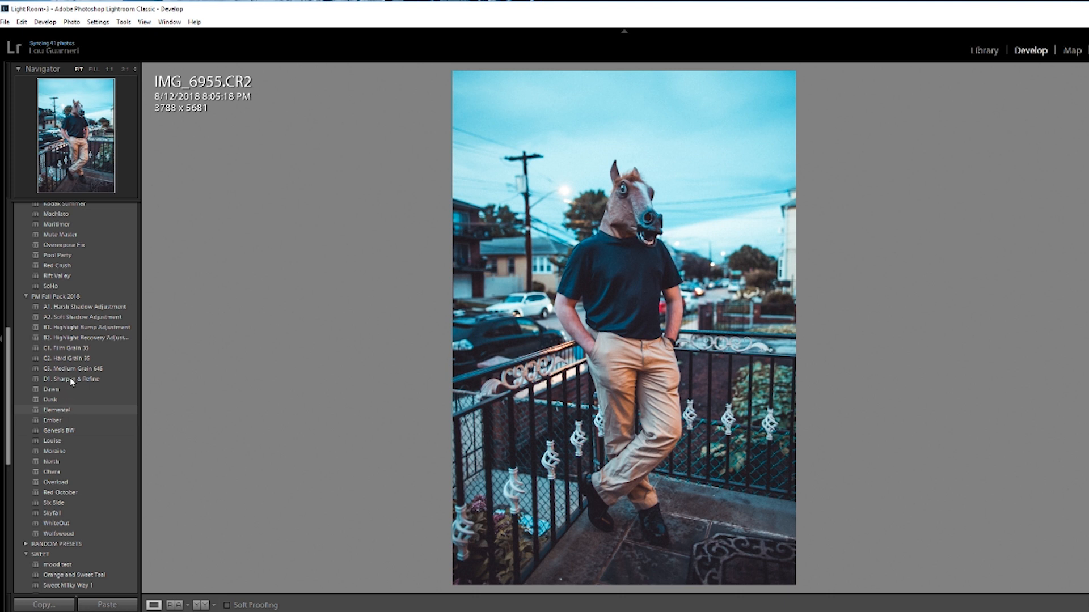
{"action": "left_click", "coordinate": [74, 575]}
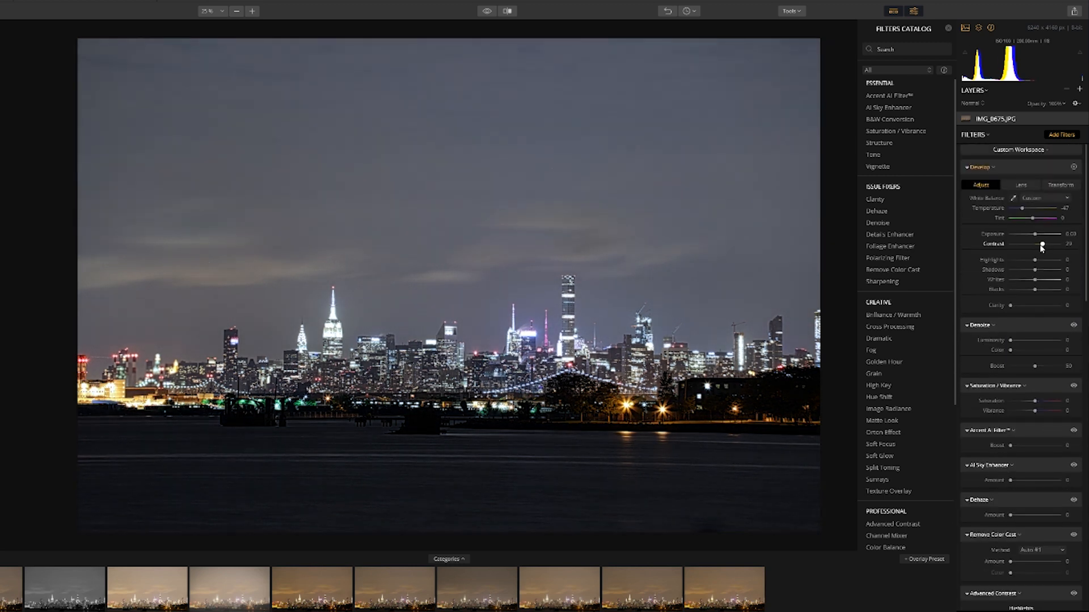
- Raise contrast, pull highlights down and shift tint toward magenta (24) on the skyline
{"action": "left_click_drag", "start_coordinate": [1056, 260], "coordinate": [1026, 261]}
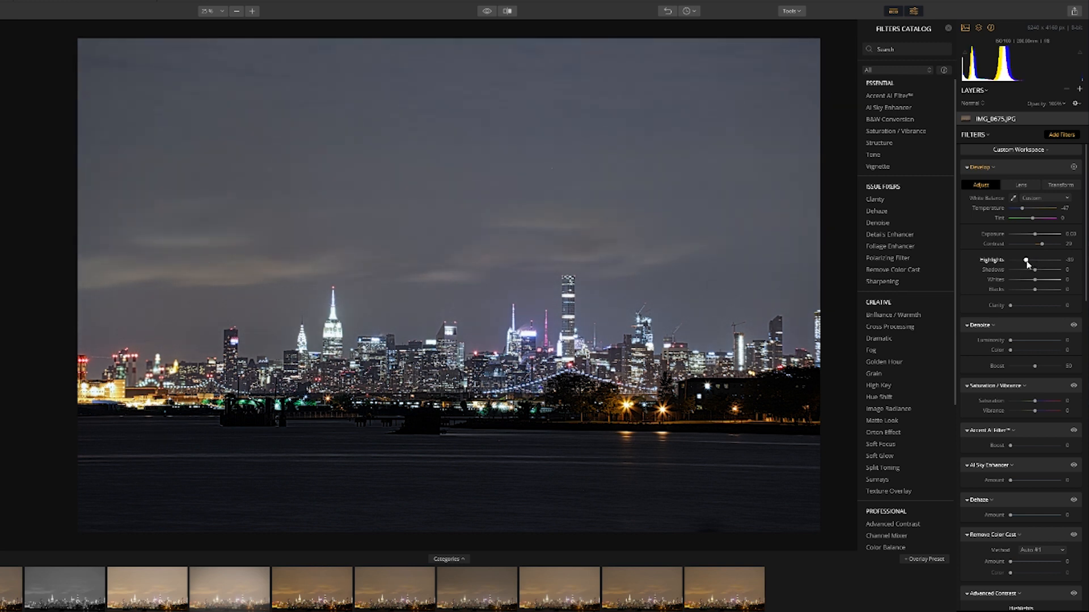
{"action": "left_click_drag", "start_coordinate": [1031, 218], "coordinate": [1038, 218]}
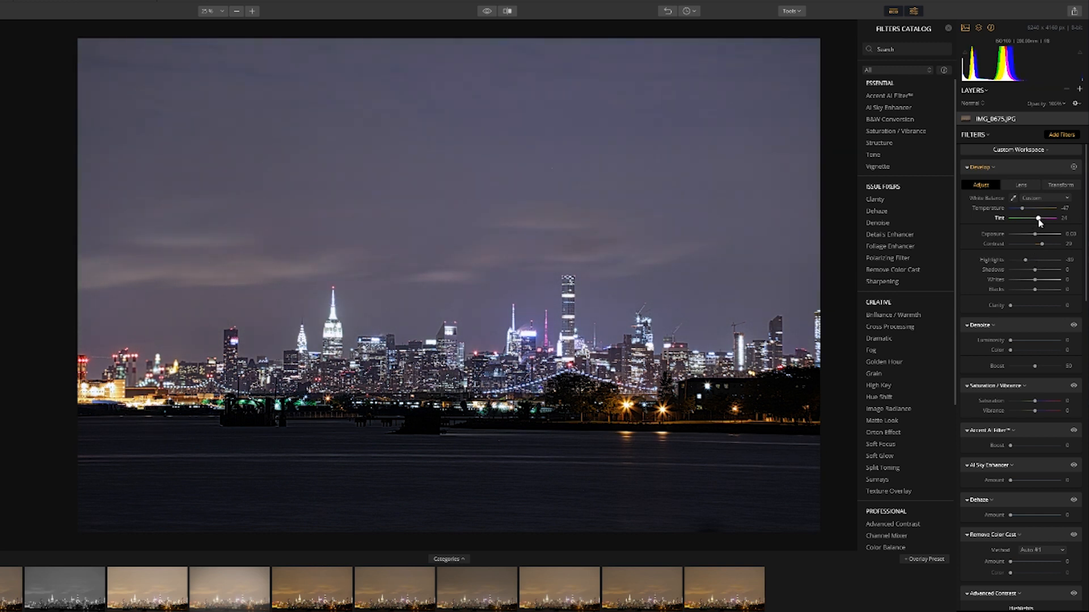
{"action": "left_click_drag", "start_coordinate": [1012, 339], "coordinate": [1030, 339]}
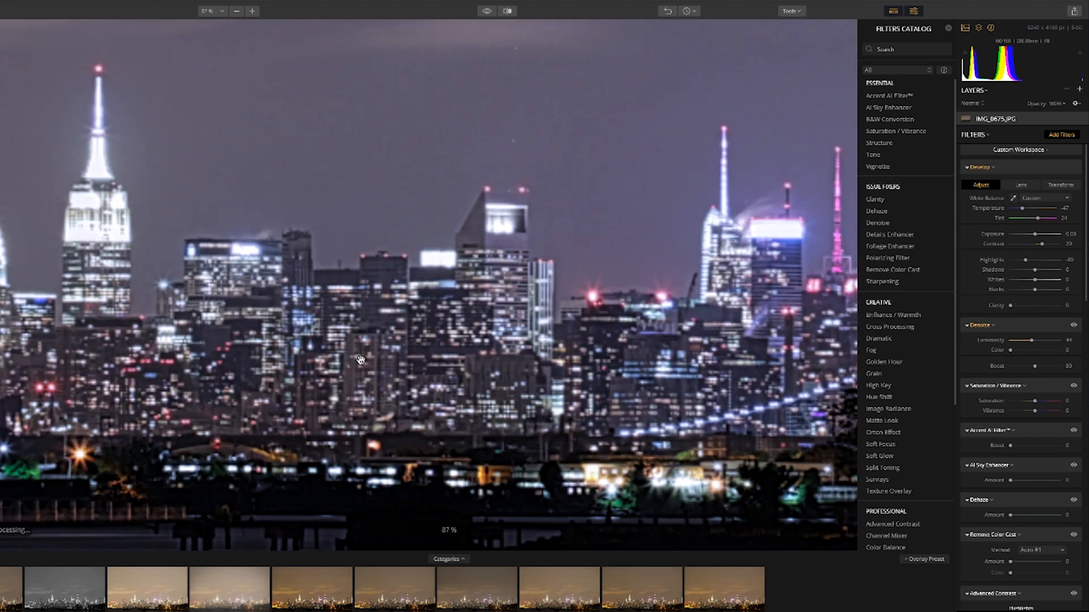
{"action": "left_click", "coordinate": [236, 10]}
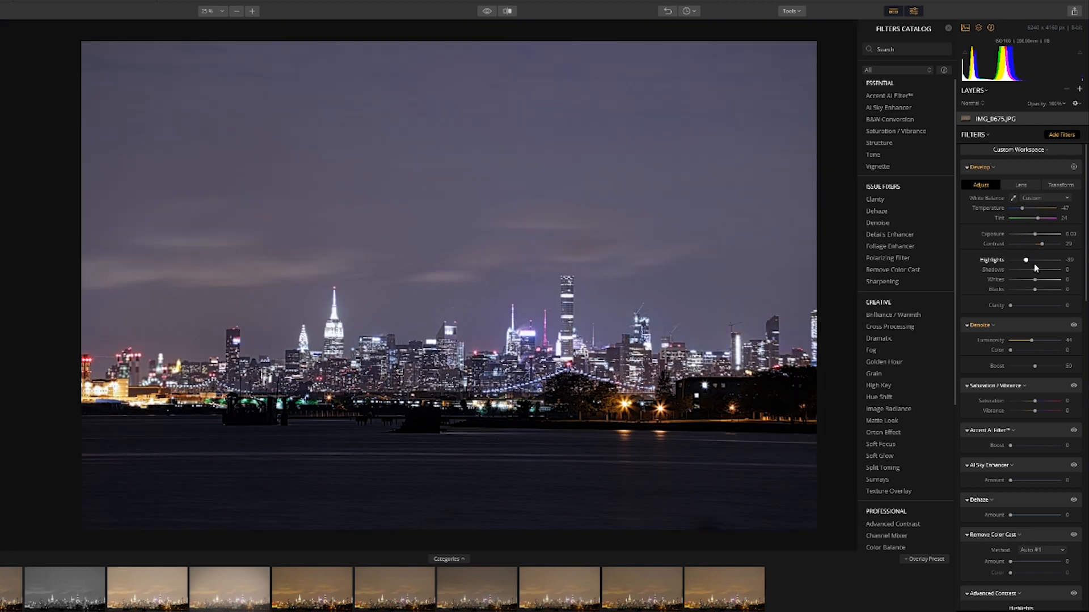
- Lower highlights further to -64 and darken exposure to about -0.87
{"action": "left_click_drag", "start_coordinate": [1026, 261], "coordinate": [1022, 261]}
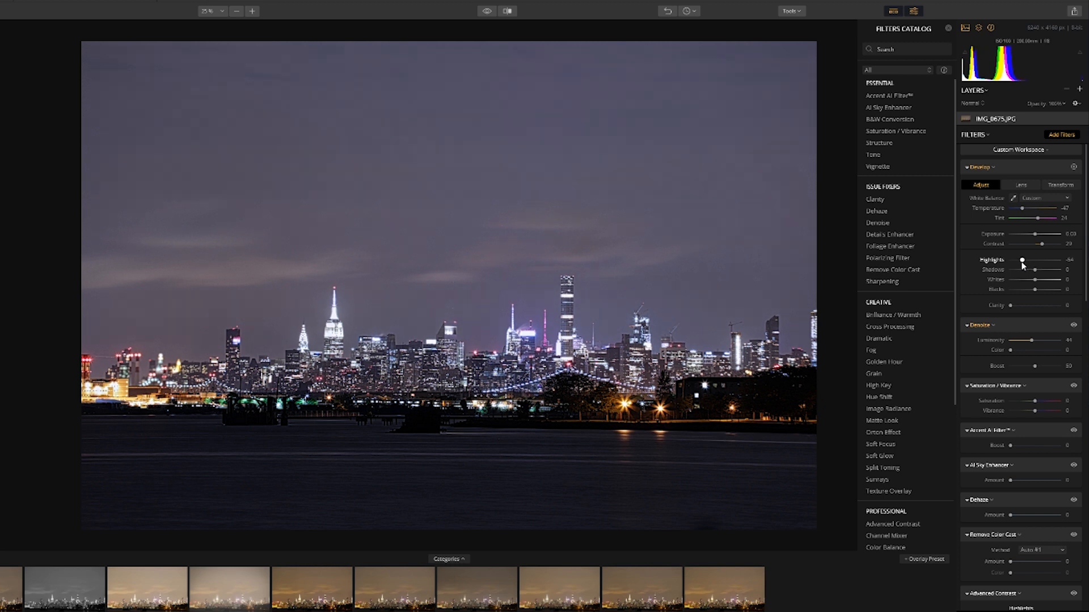
{"action": "mouse_move", "coordinate": [1023, 268]}
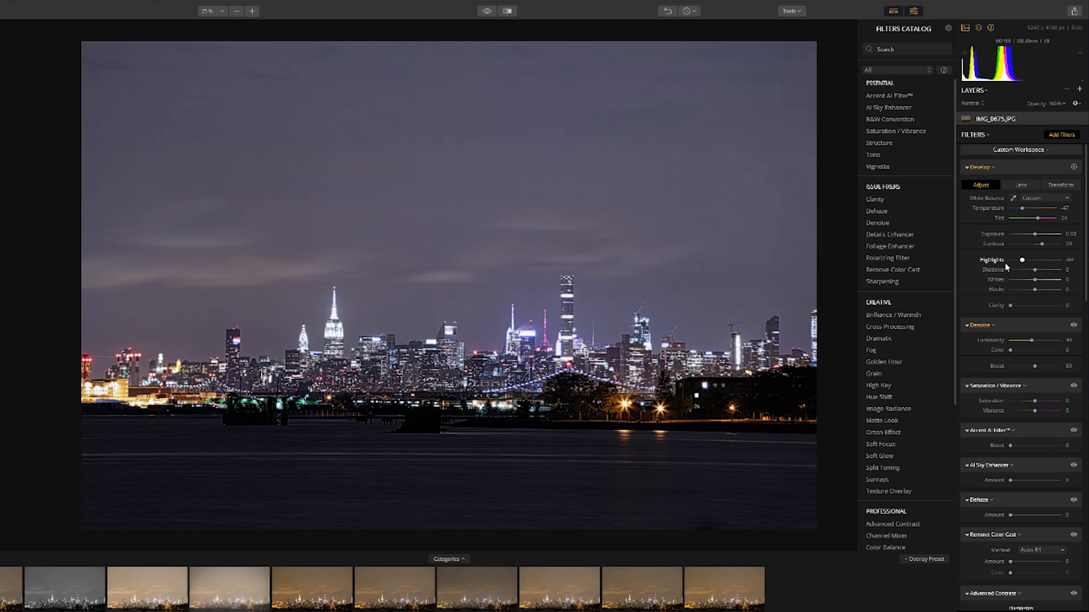
{"action": "left_click_drag", "start_coordinate": [1022, 234], "coordinate": [1034, 233]}
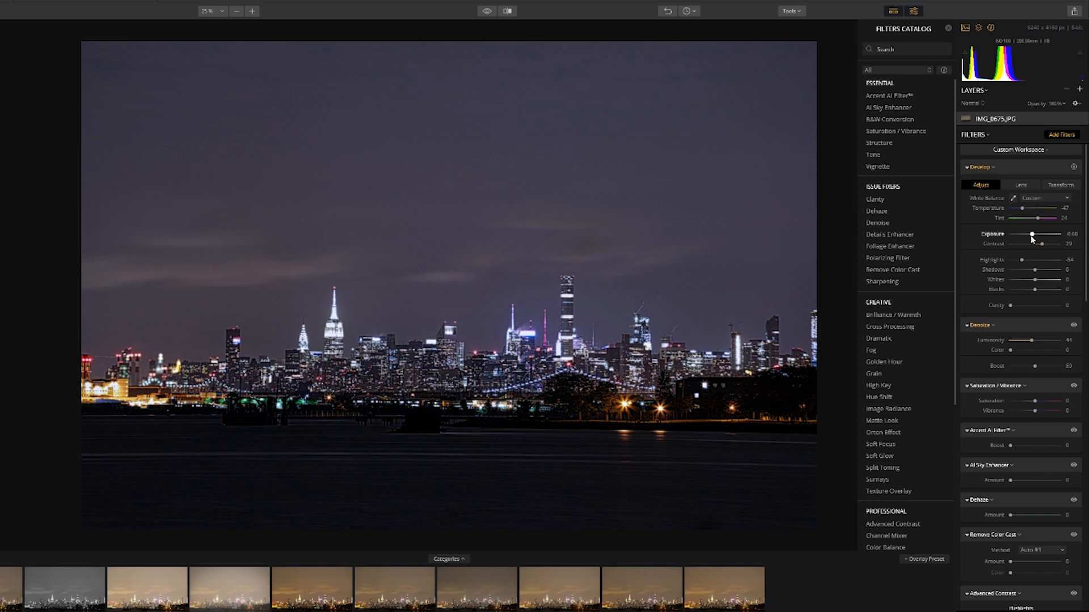
{"action": "left_click_drag", "start_coordinate": [1031, 233], "coordinate": [1035, 234]}
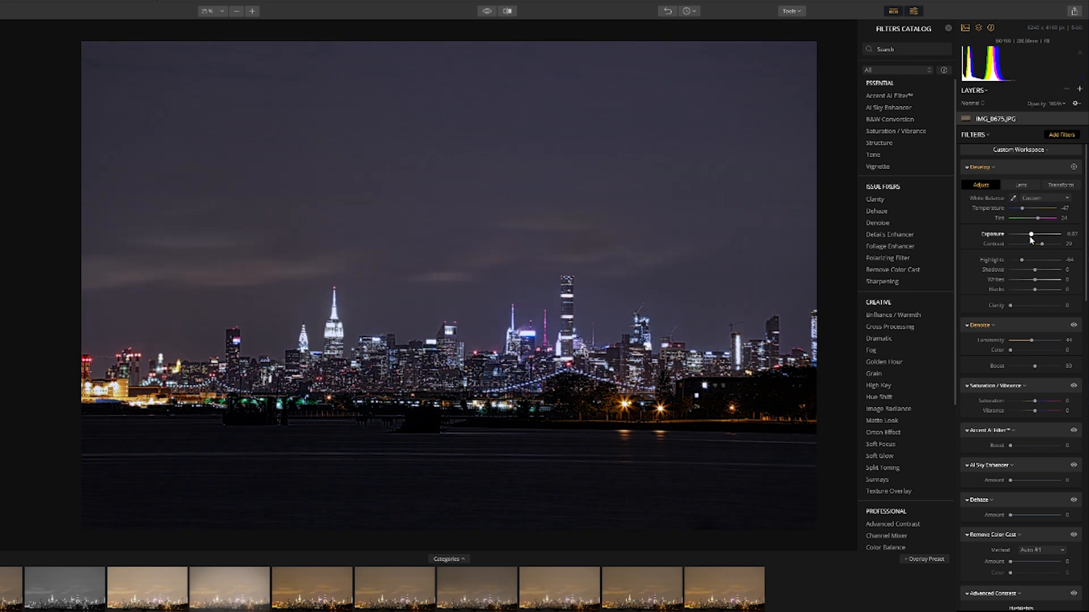